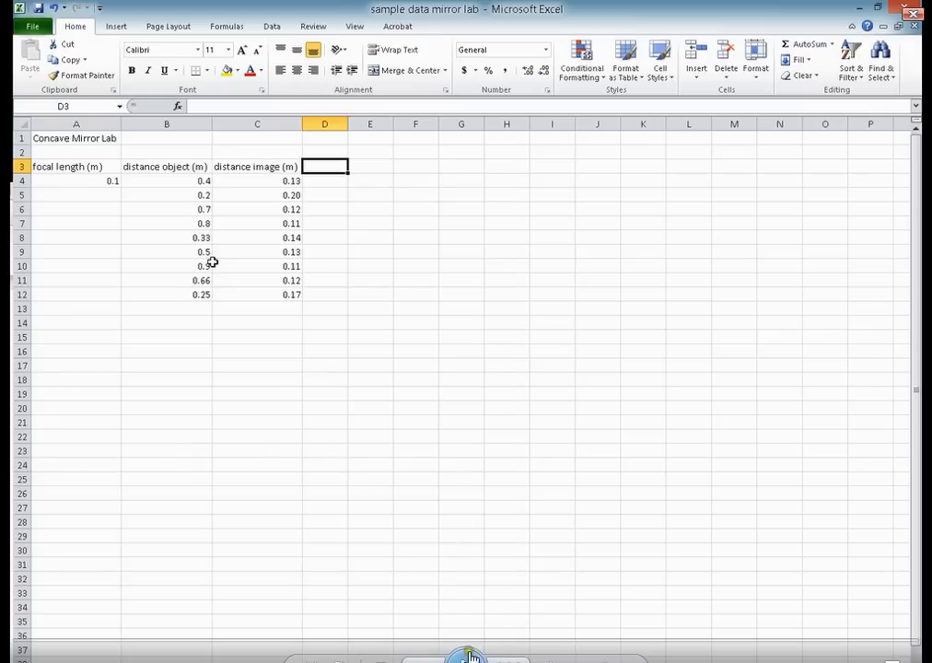
mouse_move(151, 218)
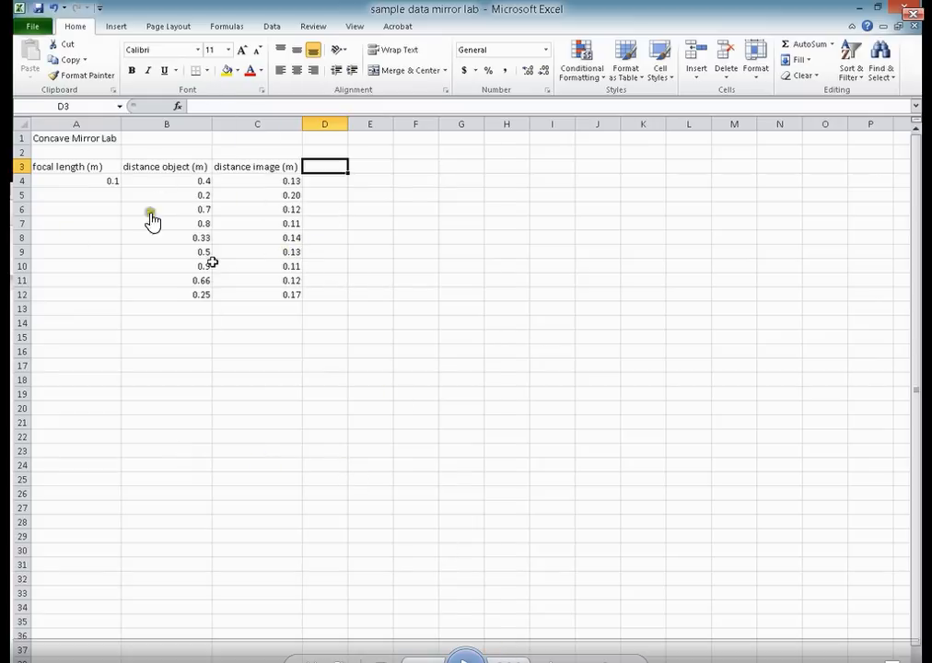
mouse_move(321, 380)
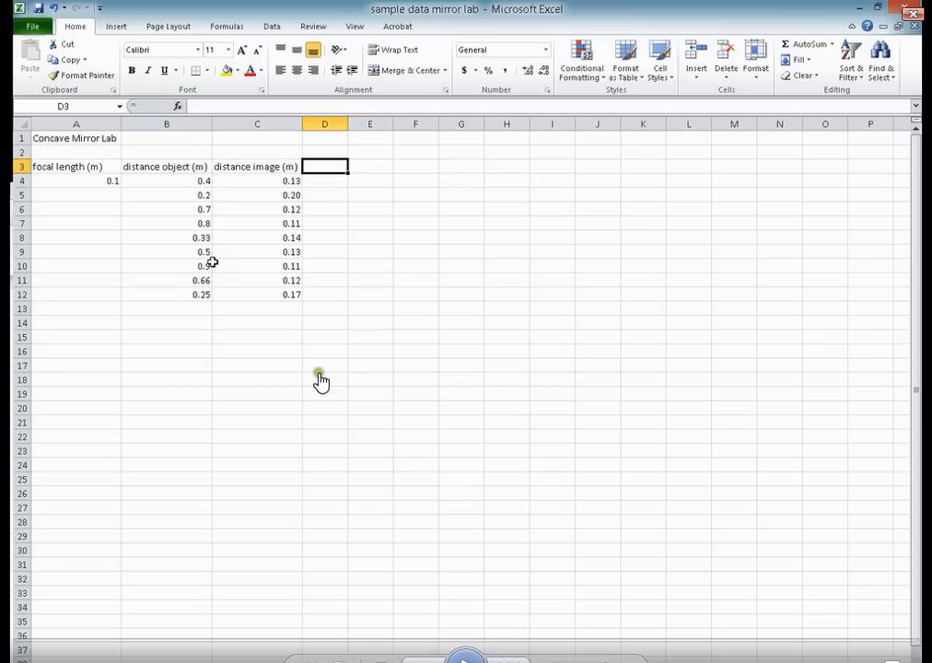
mouse_move(320, 379)
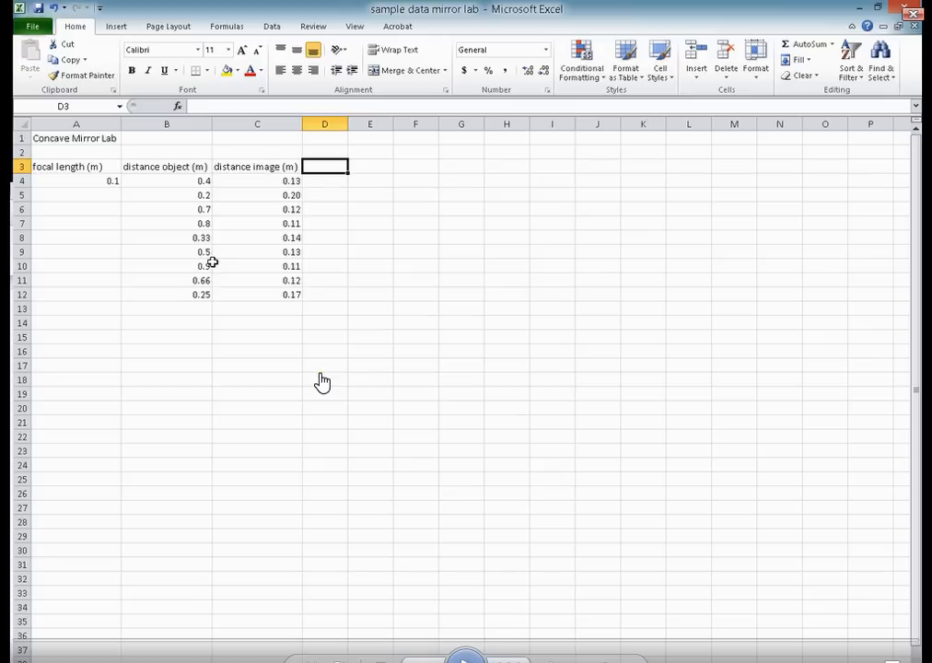
mouse_move(306, 182)
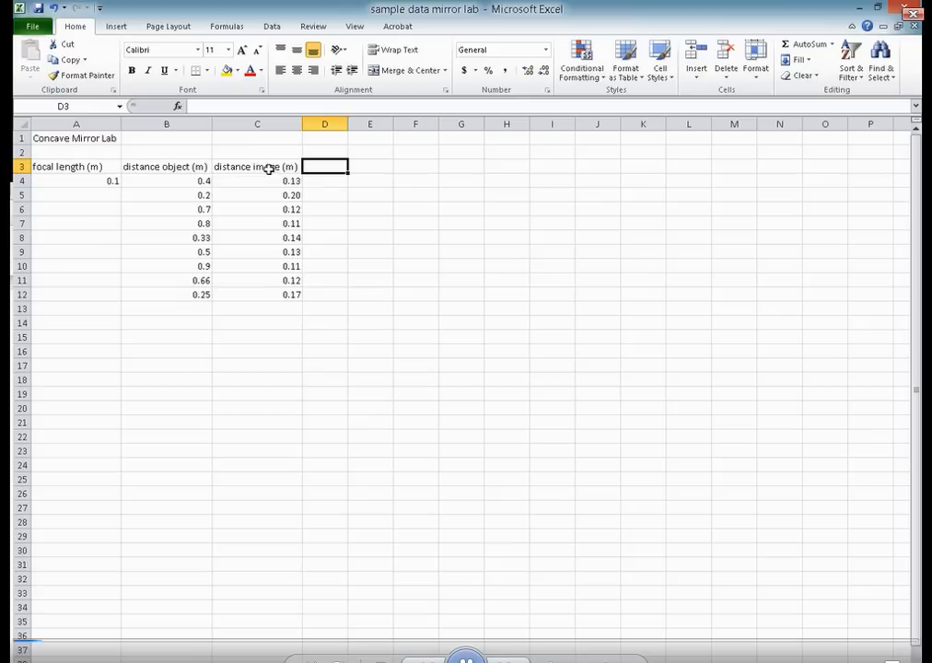
Step: Select the object and image distance data B3:C12 and insert a markers-only scatter chart
left_click(165, 165)
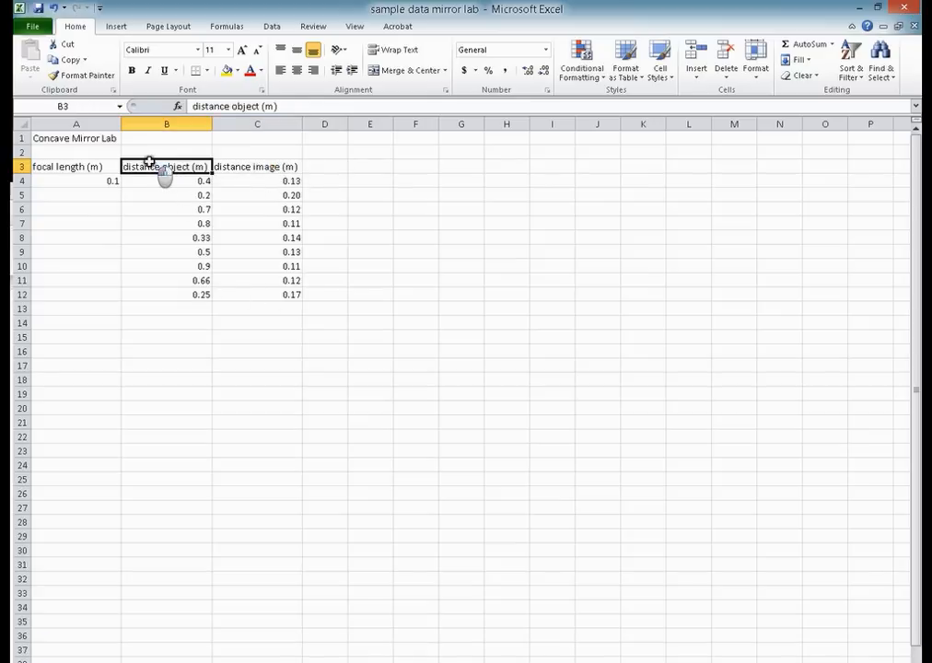
left_click_drag(166, 166, 267, 294)
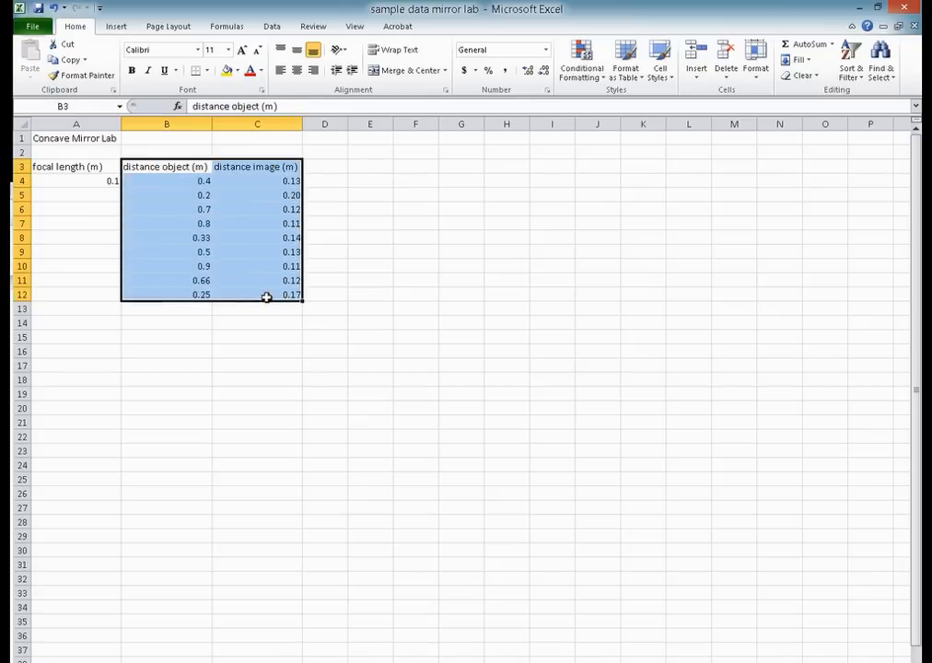
left_click(115, 26)
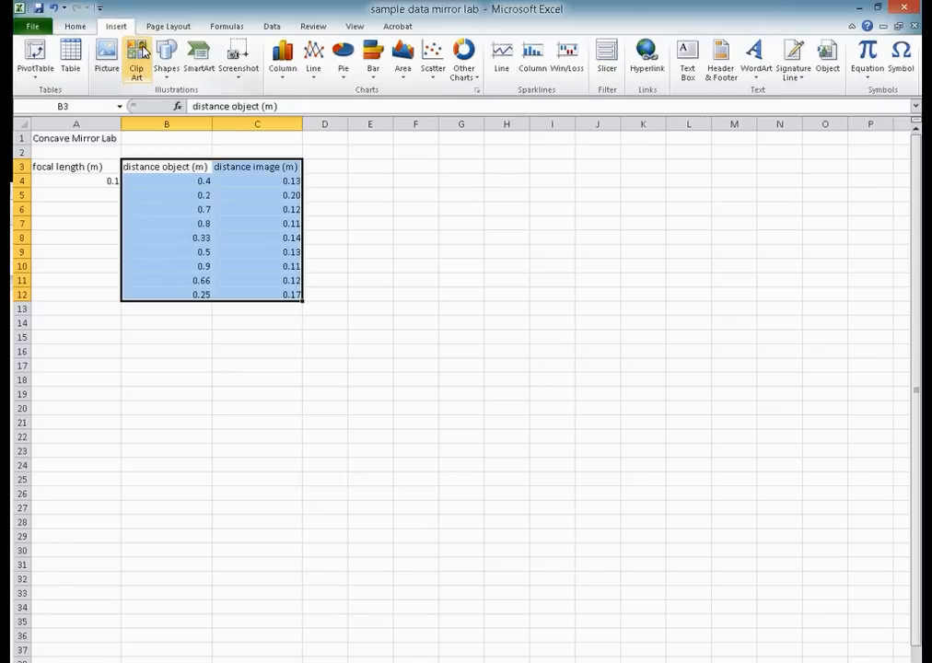
left_click(431, 55)
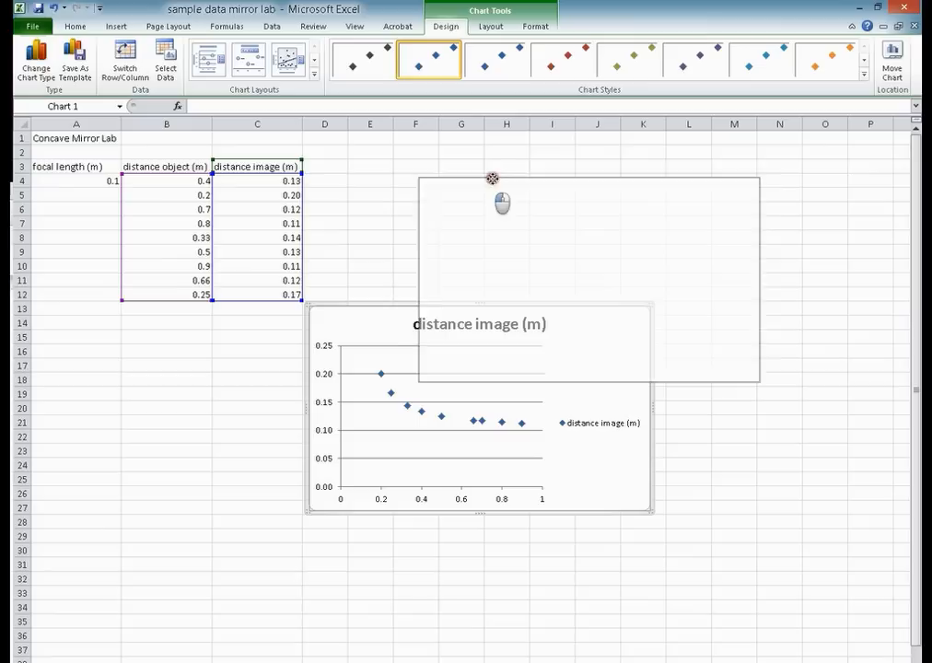
Step: Move the chart right of the data and apply the layout with trendline, axis titles and gridlines
left_click_drag(492, 179, 611, 243)
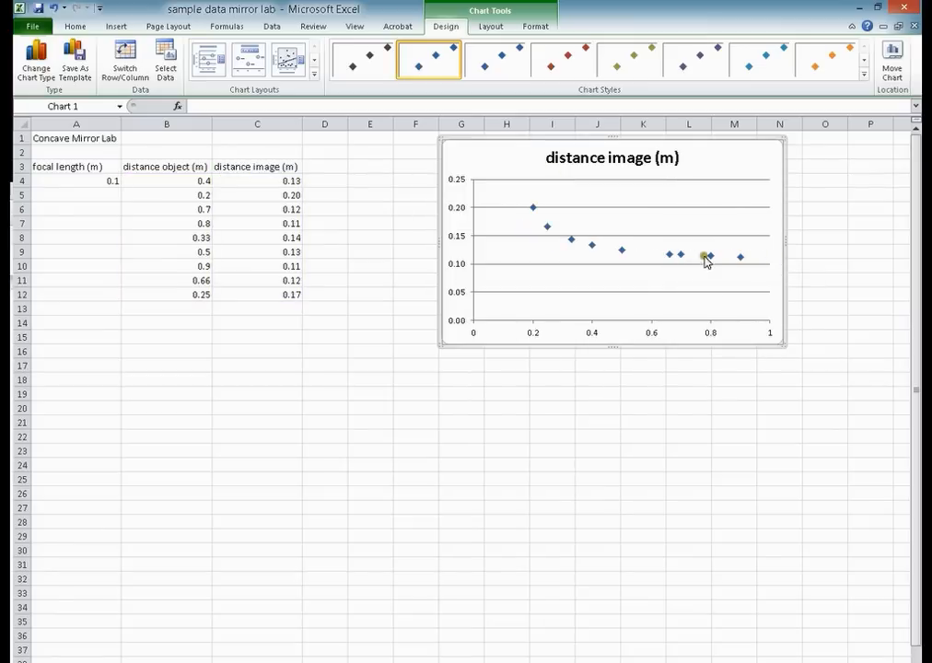
left_click(710, 256)
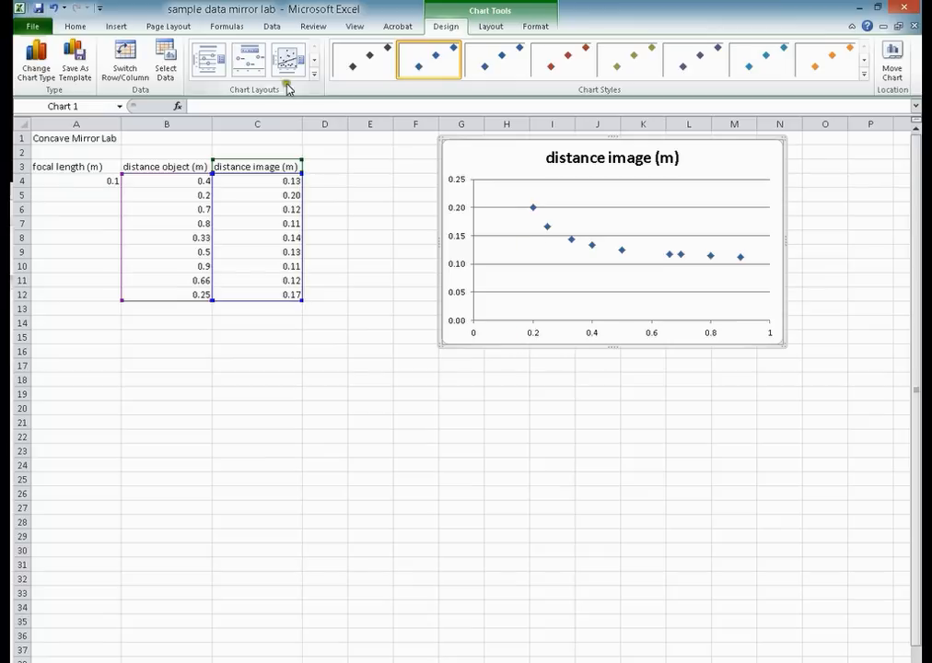
left_click(313, 78)
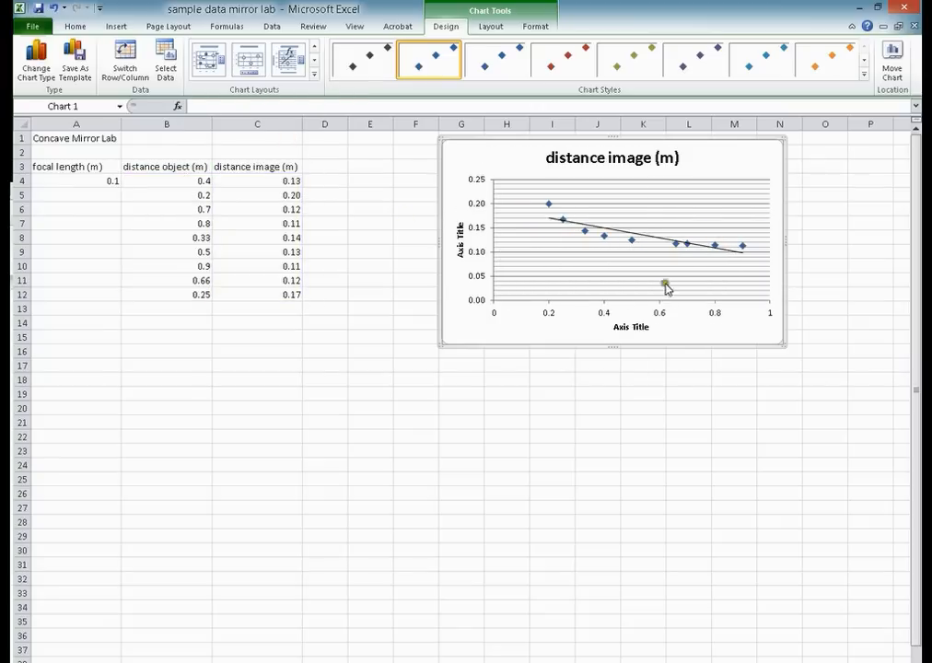
mouse_move(617, 169)
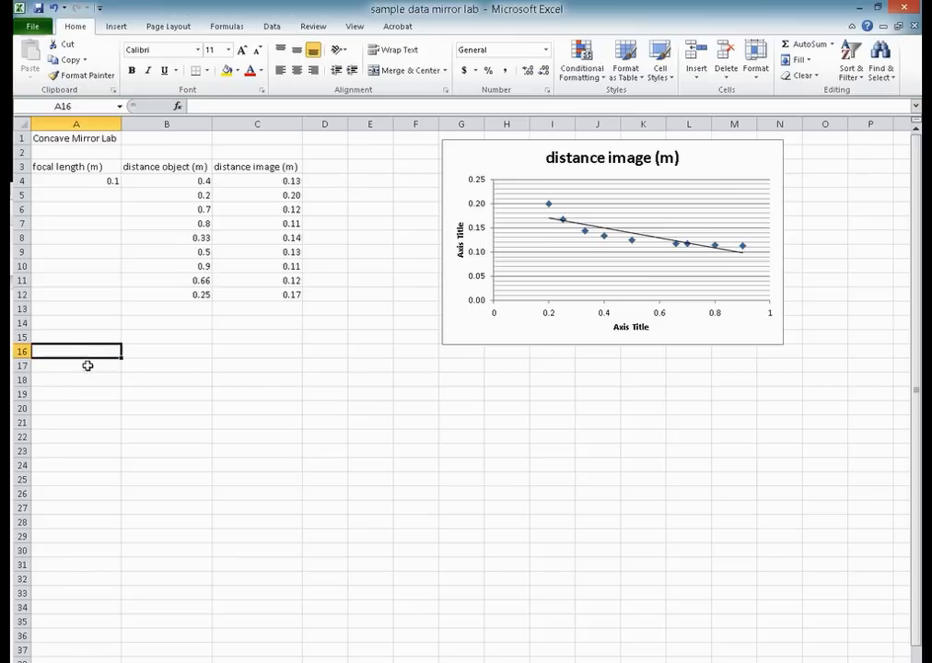
Step: Label A16 'modified data:' and paste the B3:C12 distance values below it at A18
type("modified data:")
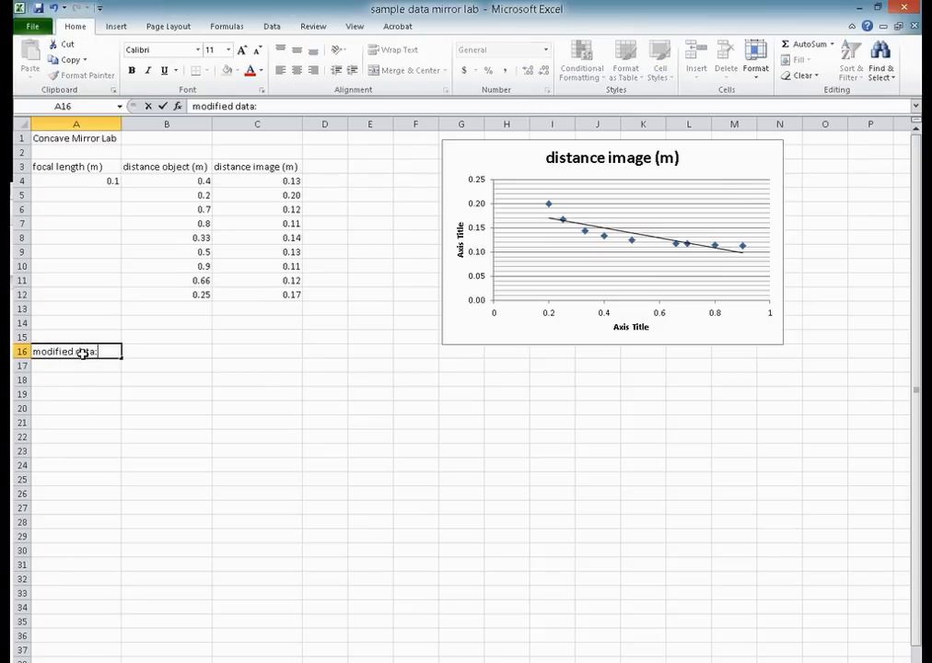
left_click(165, 166)
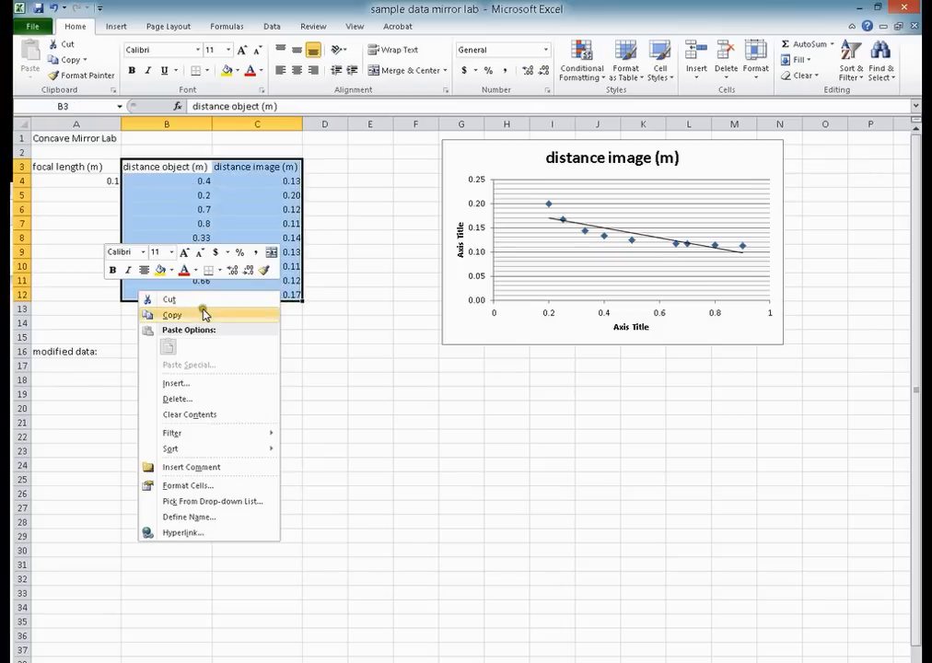
left_click(172, 313)
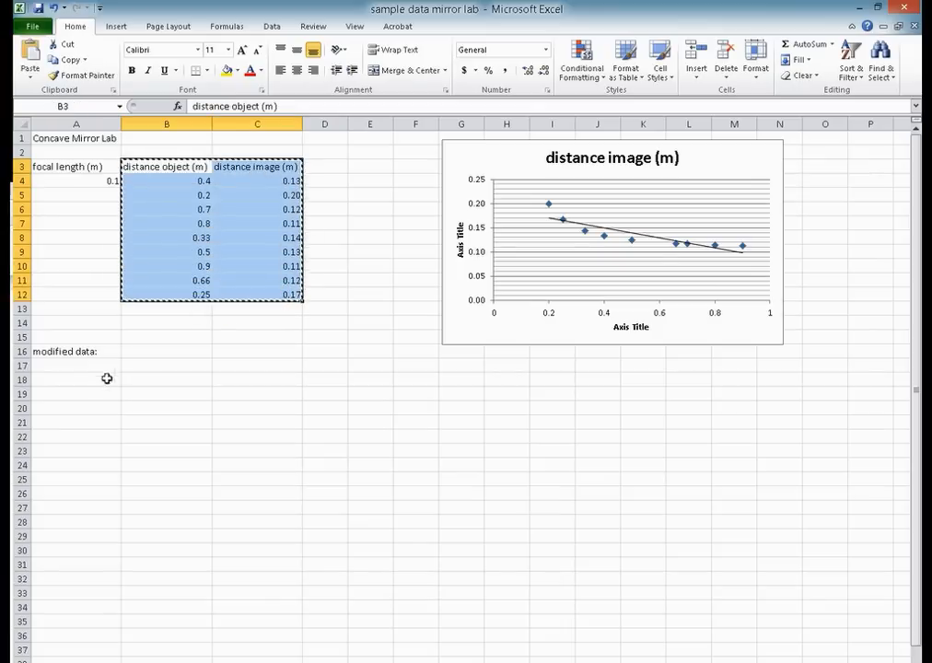
right_click(83, 379)
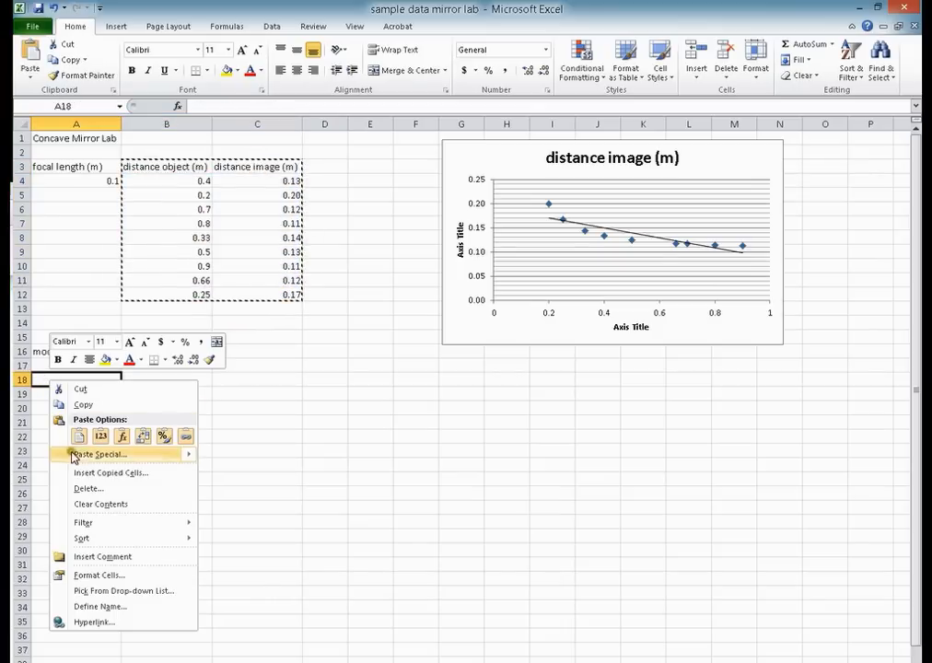
left_click(79, 435)
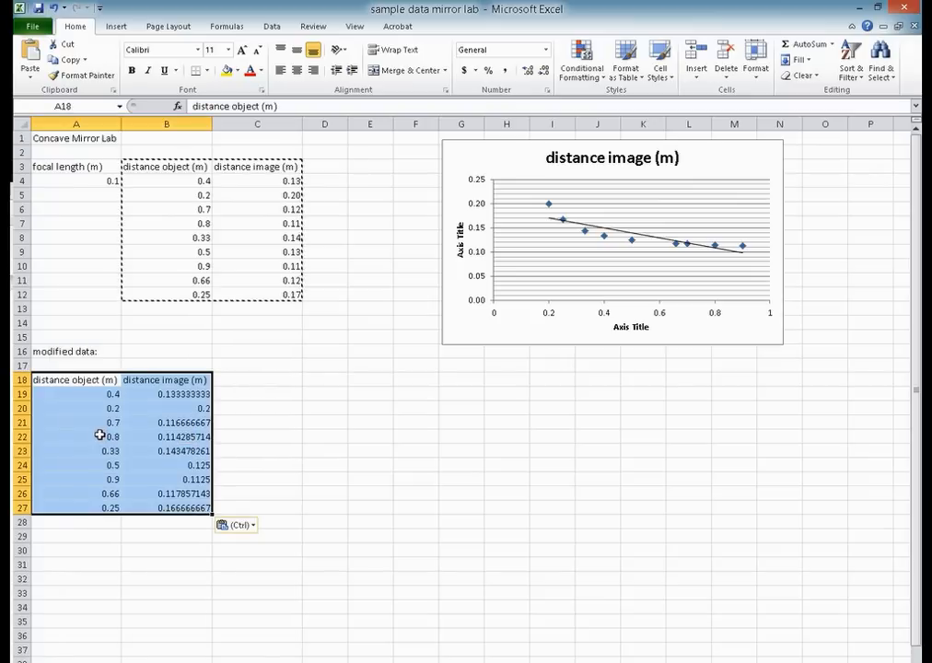
Step: Relocate the image distance column over to column D, leaving a gap
left_click(166, 379)
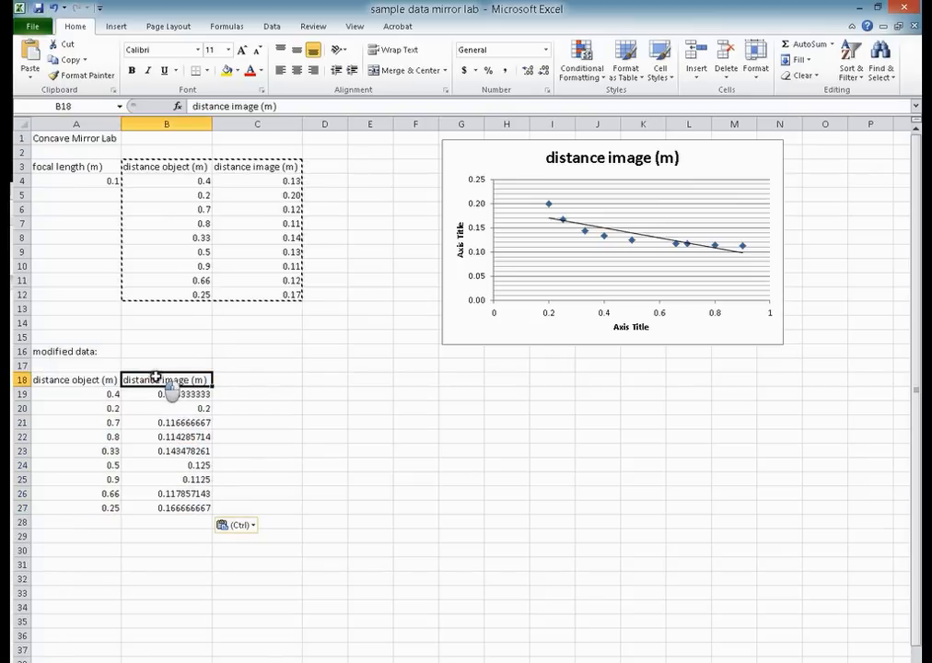
left_click_drag(165, 394, 166, 508)
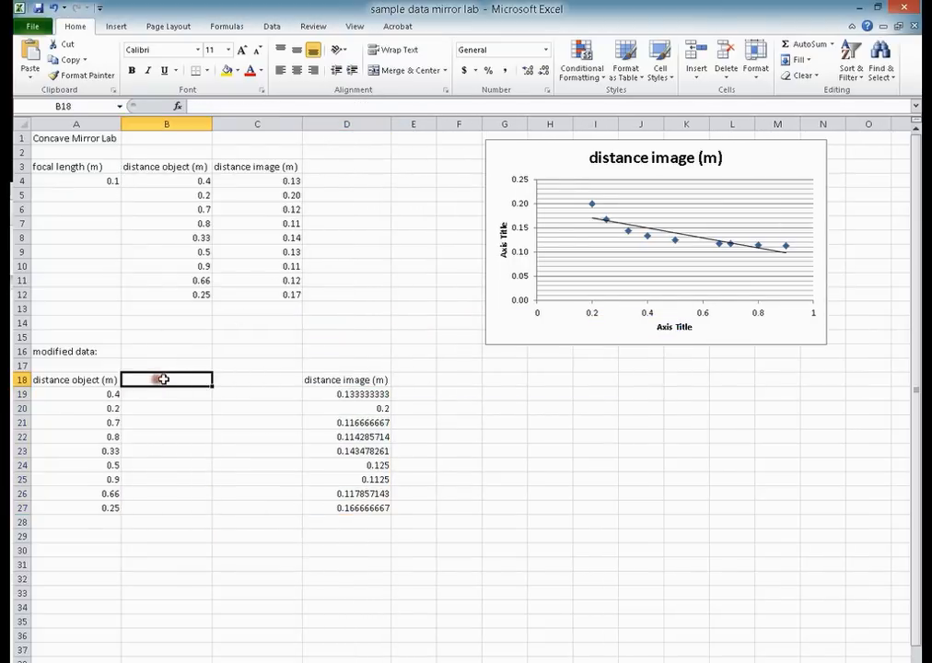
Step: Enter the headings 'inverse Do' in B18 and 'Inverse Di' in C18
type("inverse D")
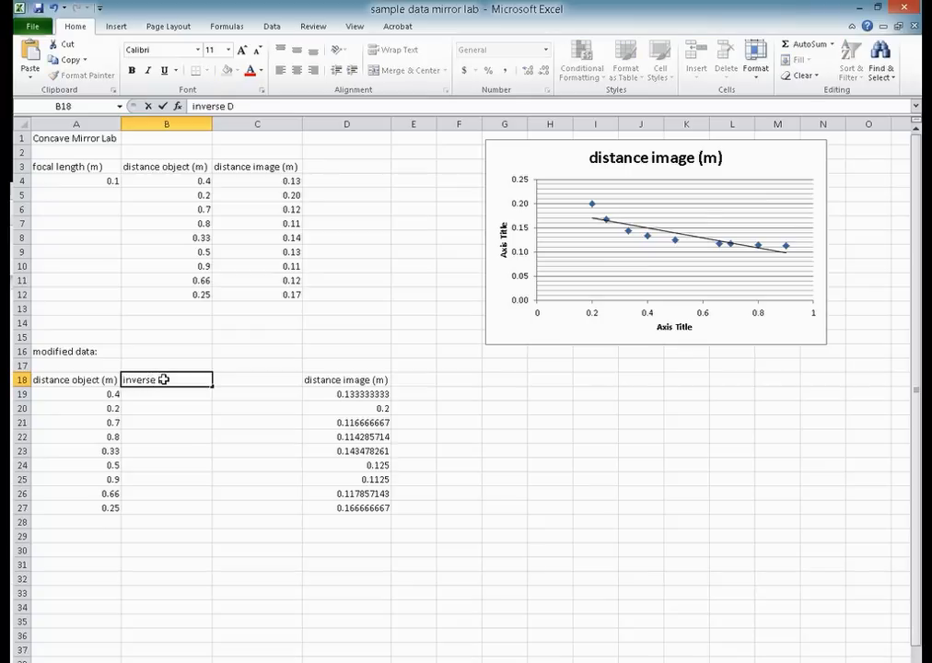
left_click(257, 379)
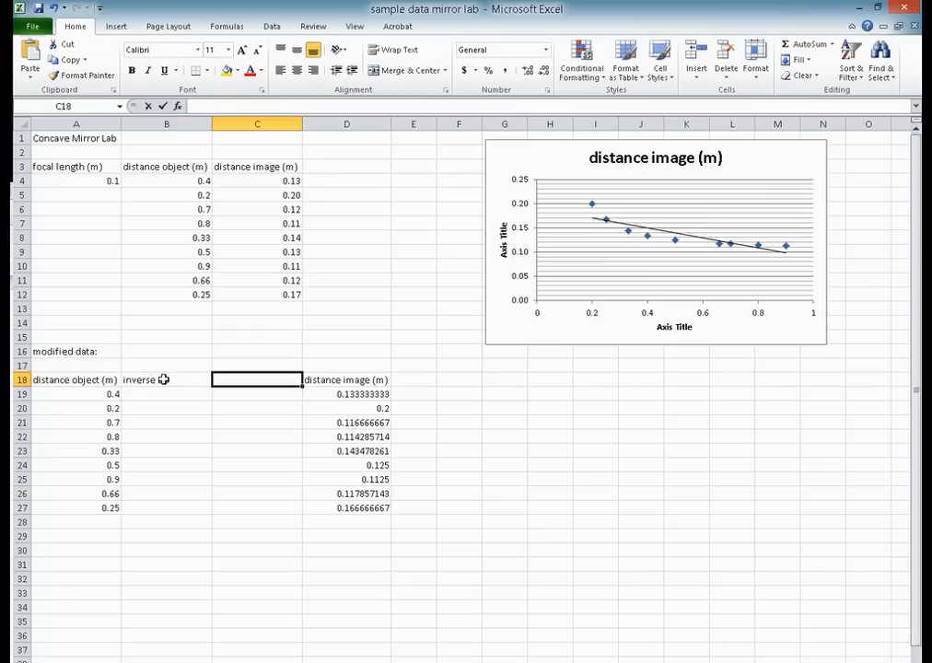
type("Inverse Di")
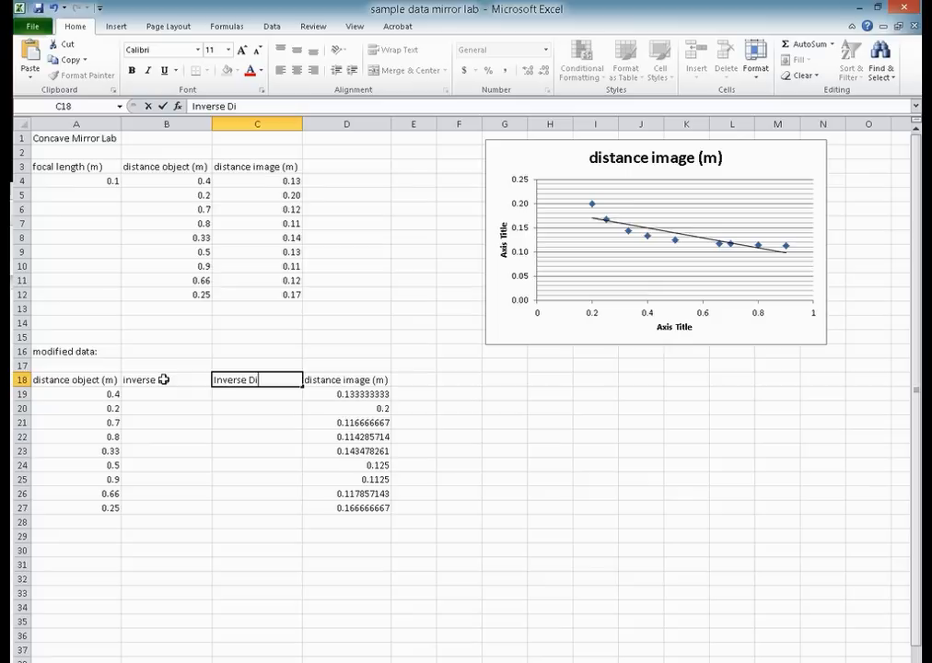
left_click(166, 394)
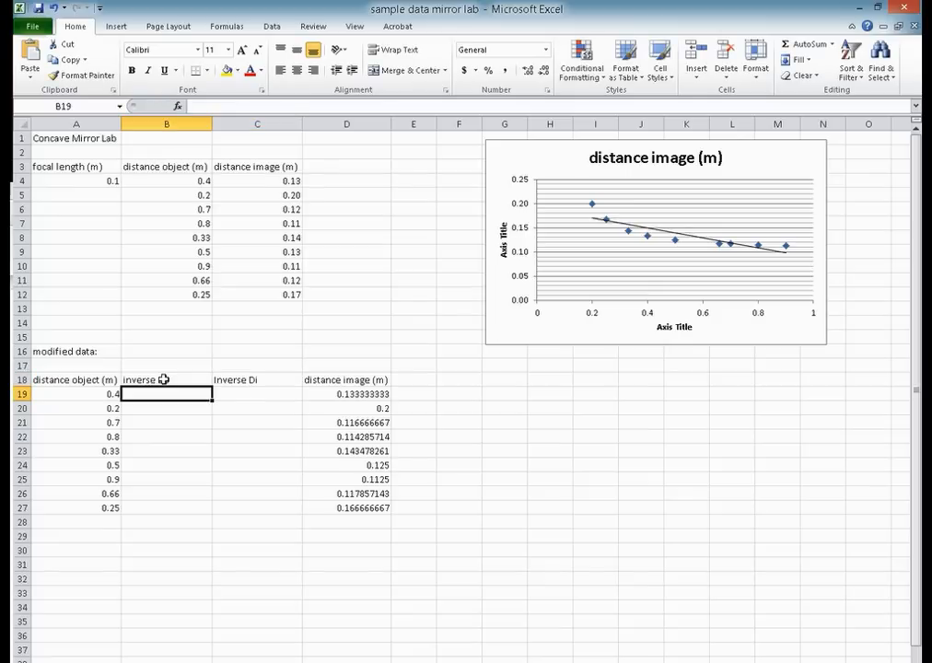
Step: Enter =1/A19 in B19 for the inverse object distance and fill it down the column
type("=")
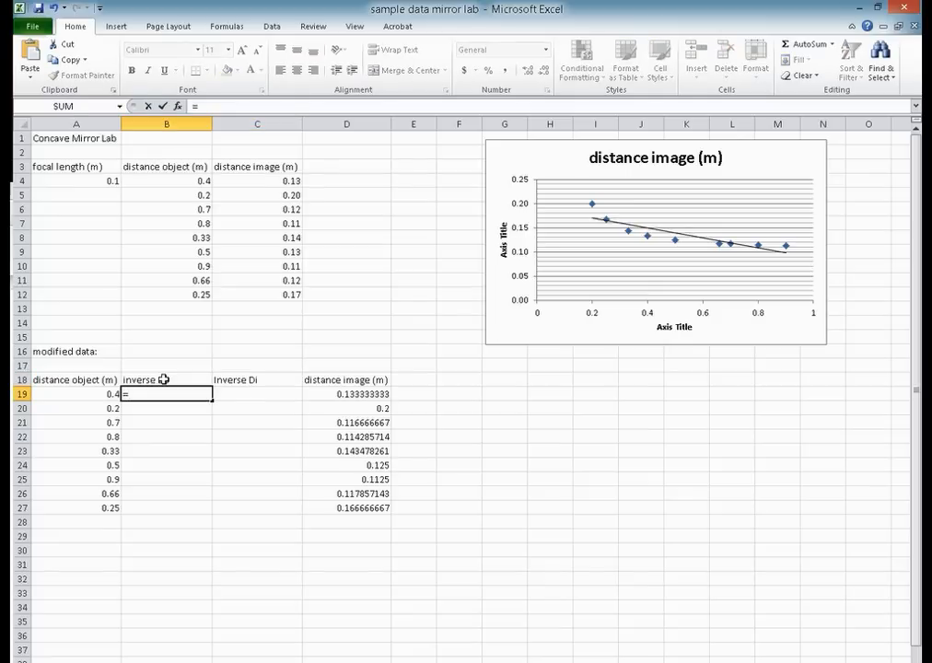
left_click(75, 394)
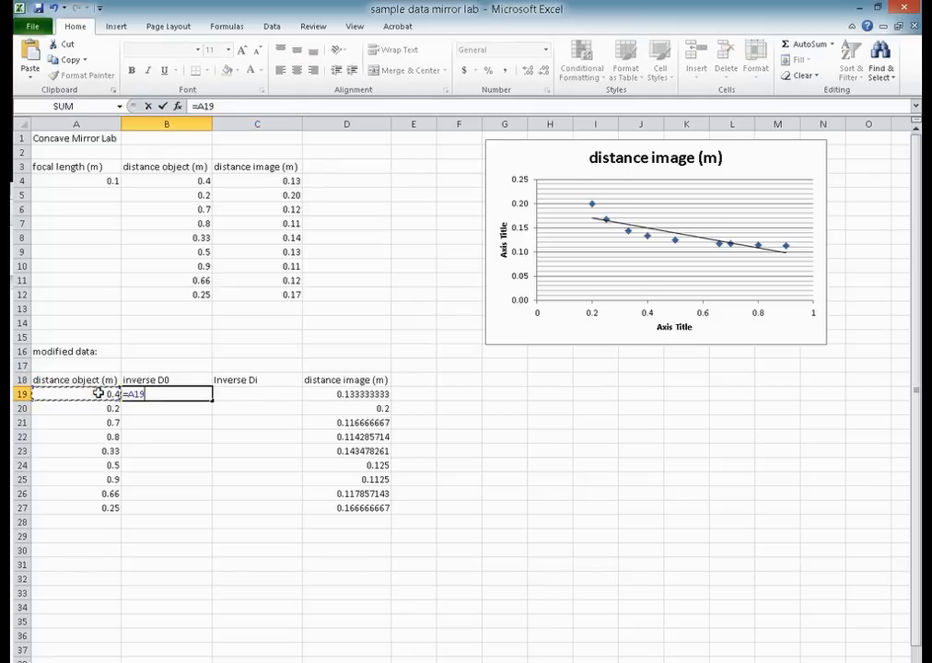
type("=1/")
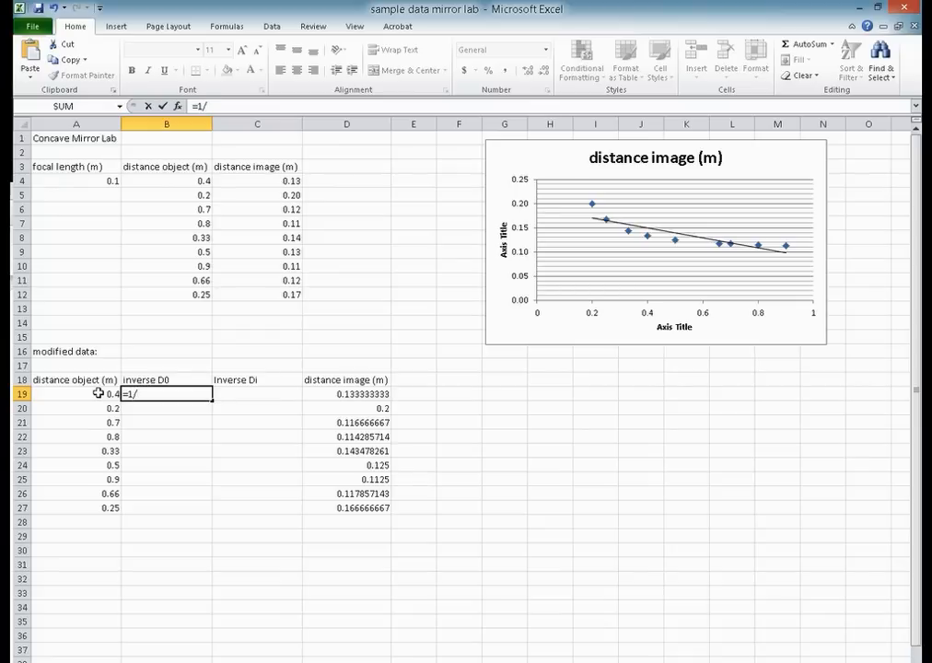
key("enter")
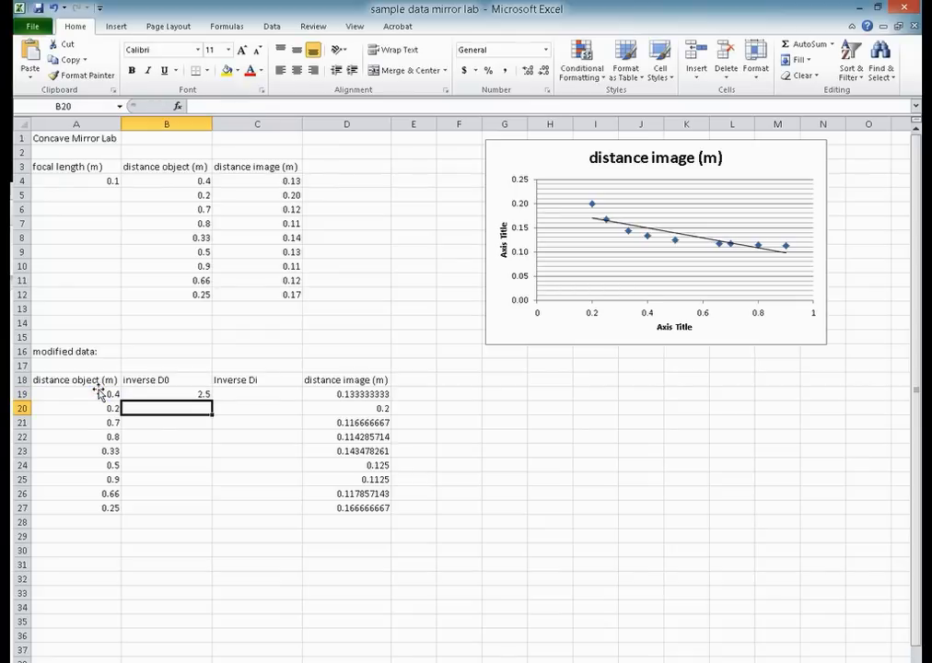
left_click(166, 394)
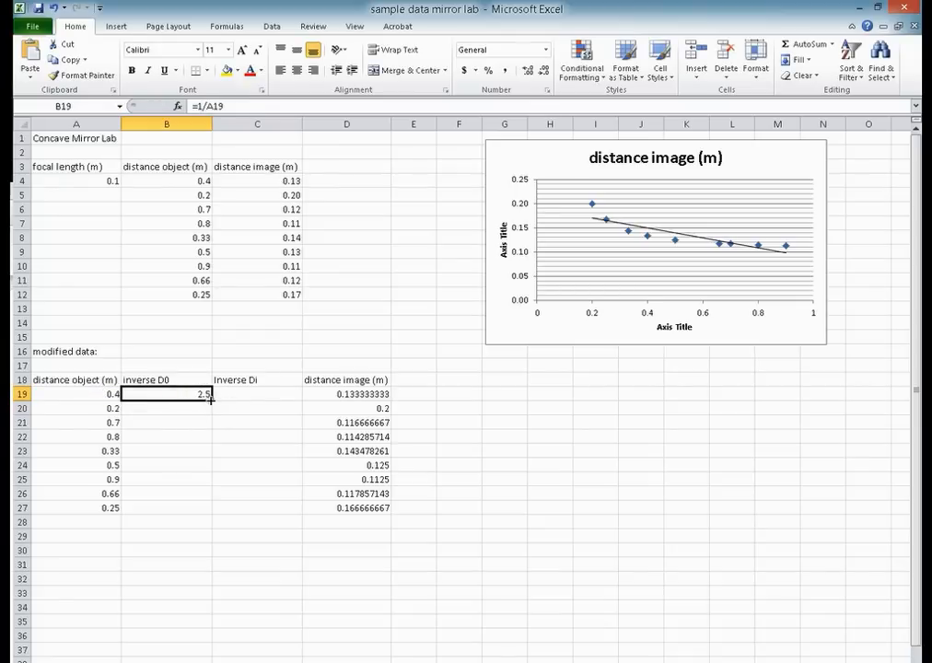
left_click_drag(204, 400, 204, 509)
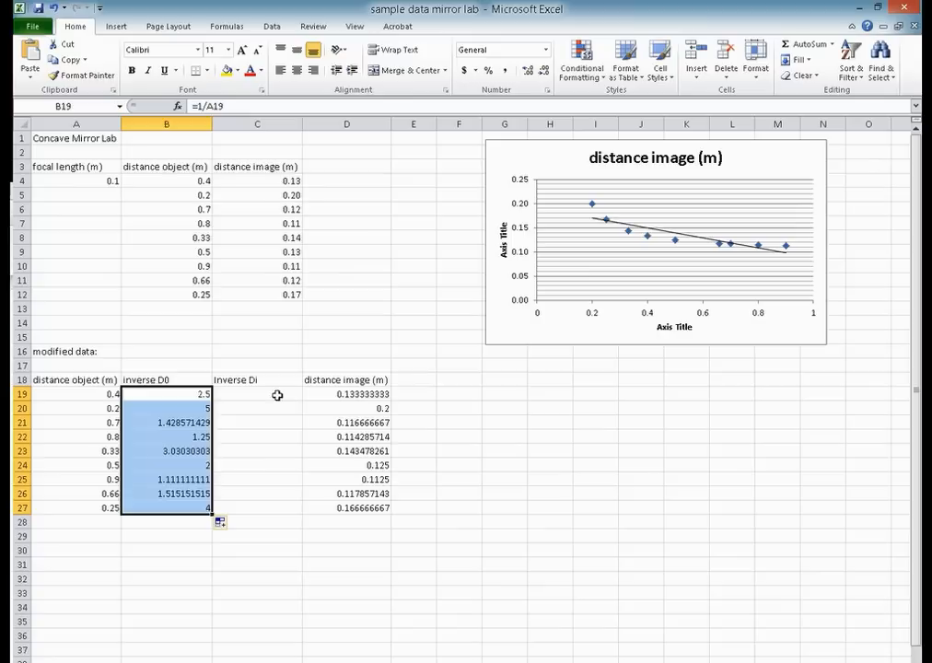
Step: Enter =1/D19 in C19 for the inverse image distance and fill it down to row 26
left_click(258, 394)
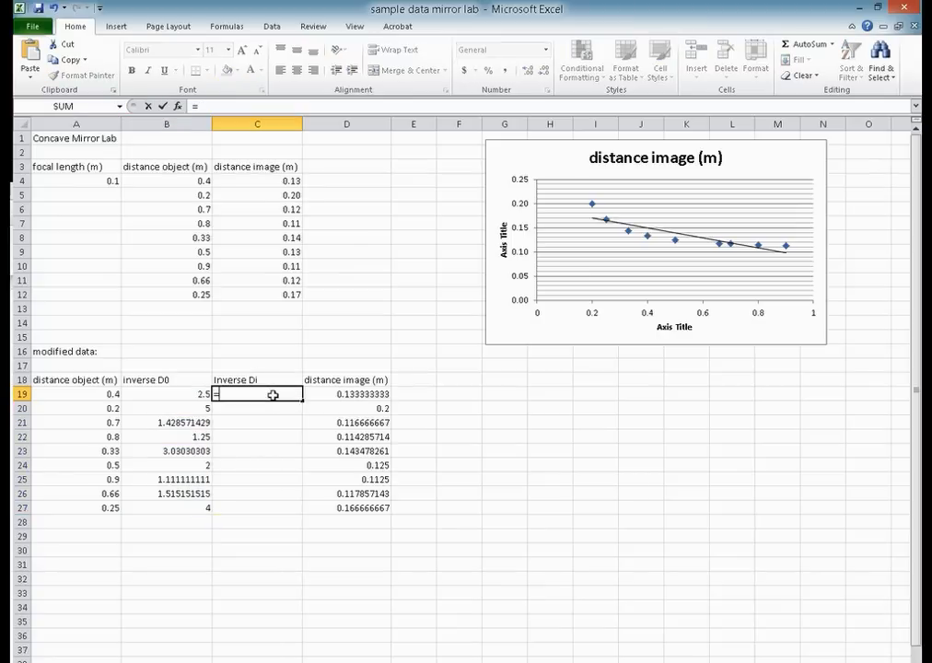
type("=1/")
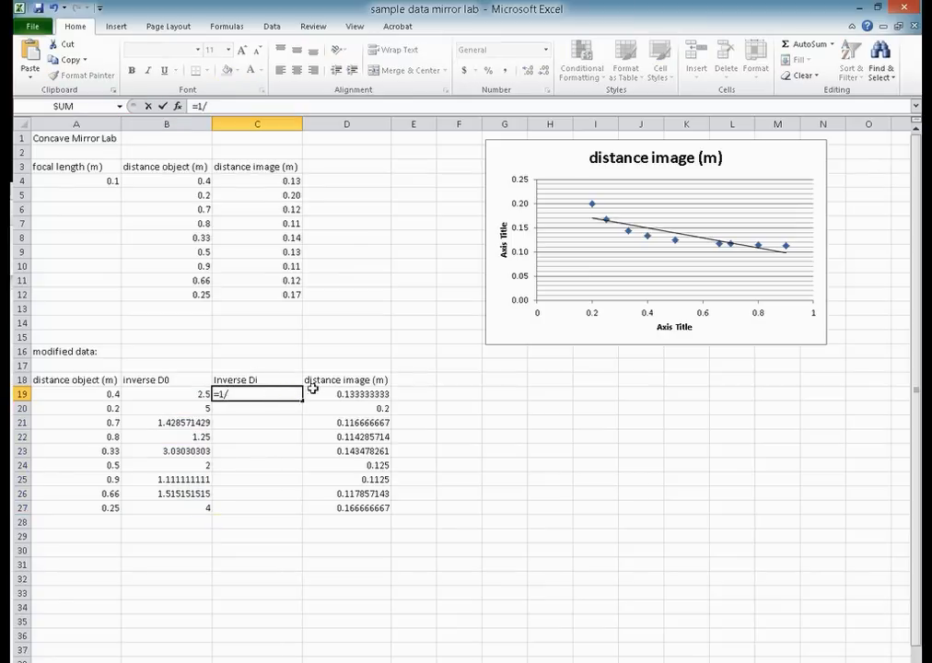
left_click(347, 394)
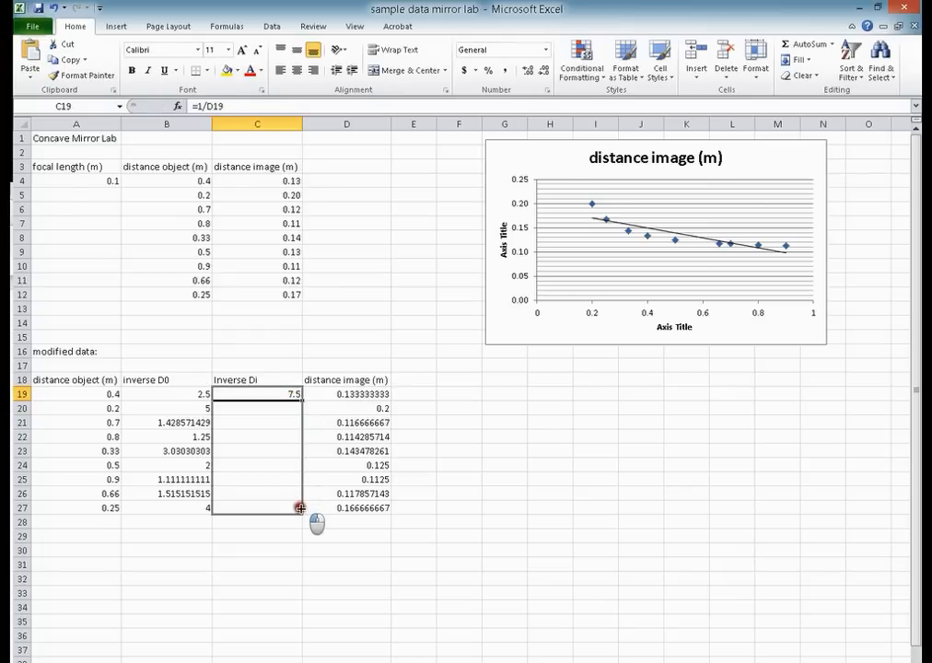
left_click_drag(295, 394, 295, 509)
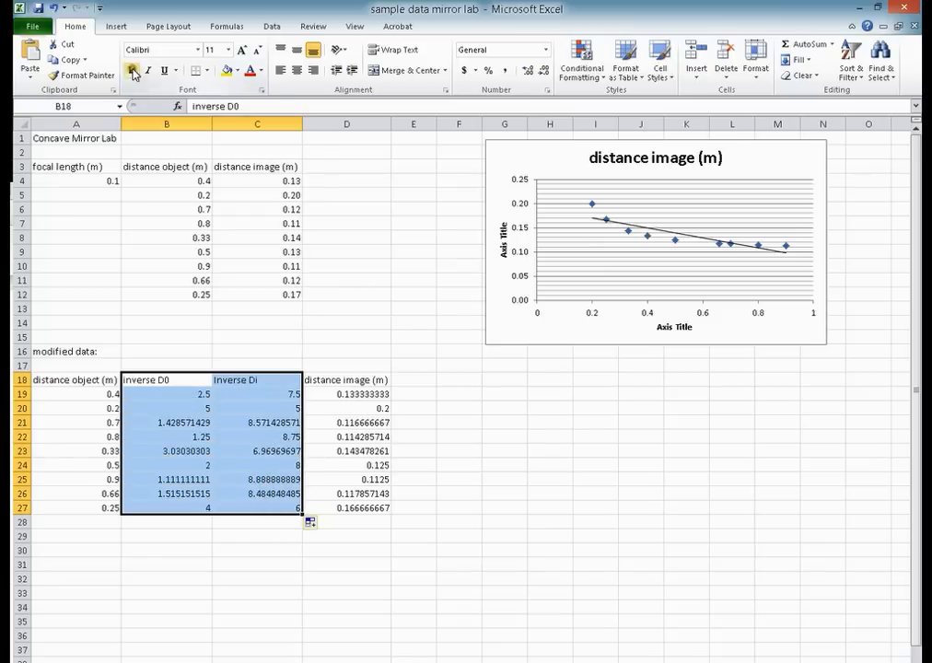
Step: Insert a scatter chart of the inverse columns with a linear trendline showing y = -x + 10 and R² = 1
left_click(114, 26)
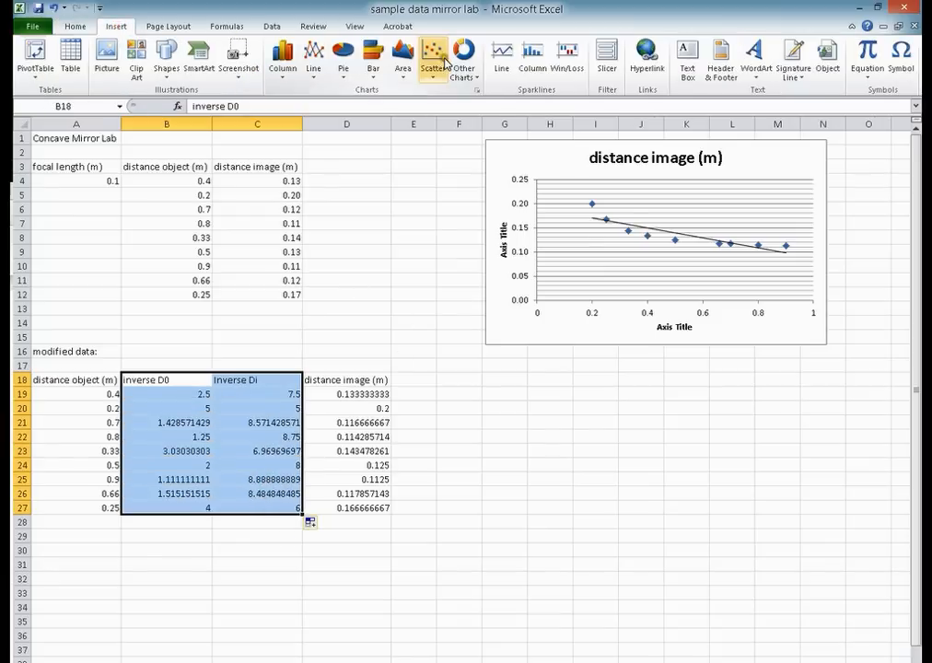
left_click(433, 51)
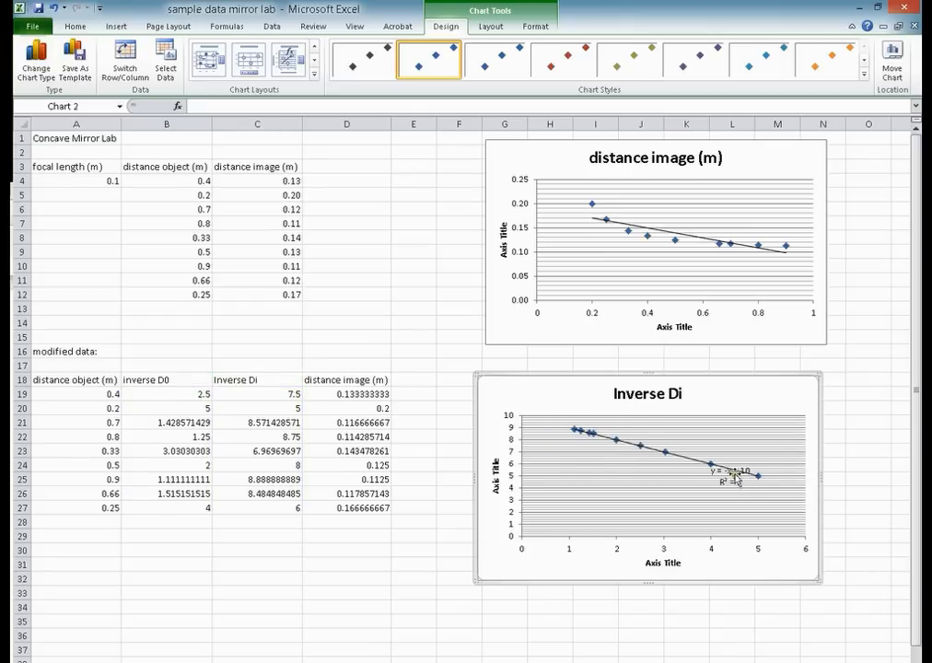
left_click_drag(733, 475, 757, 394)
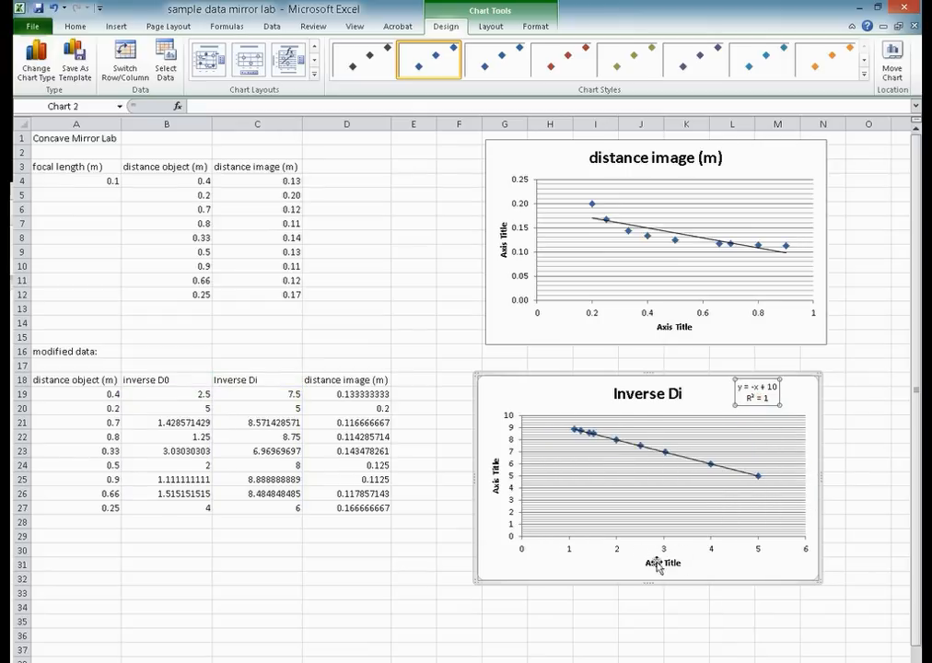
mouse_move(630, 398)
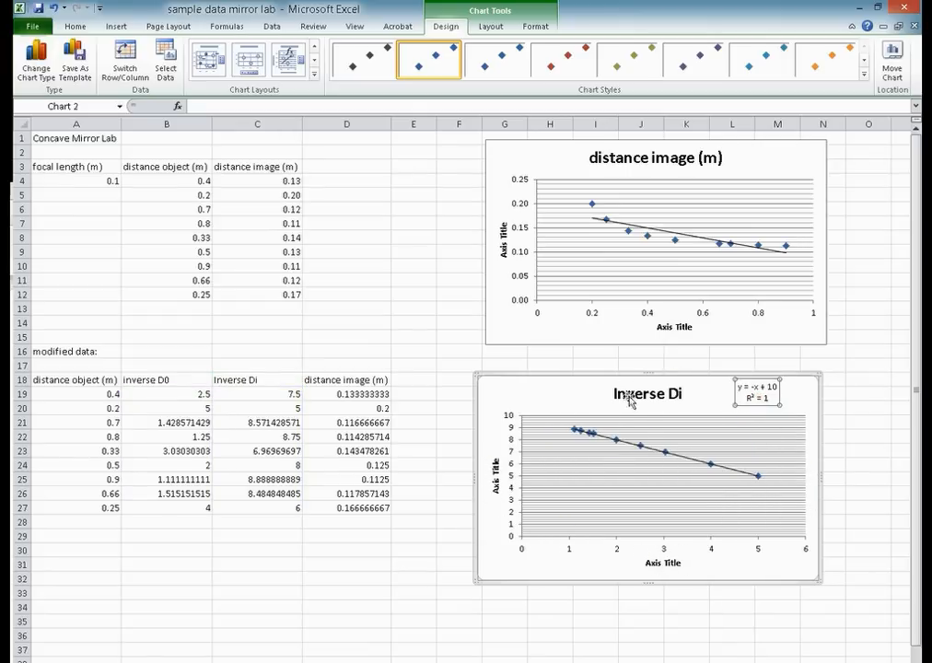
mouse_move(790, 396)
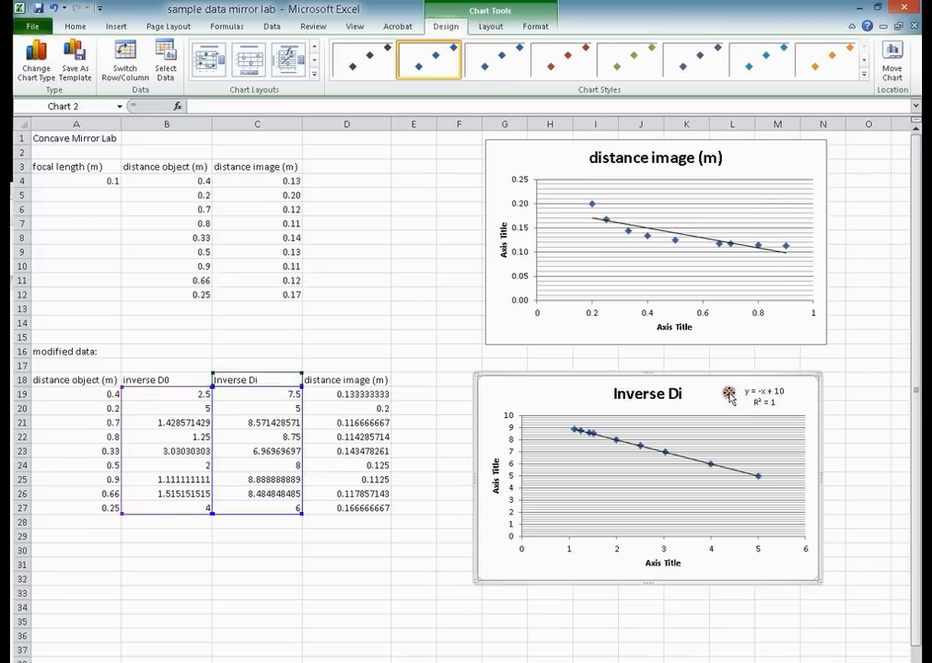
mouse_move(722, 398)
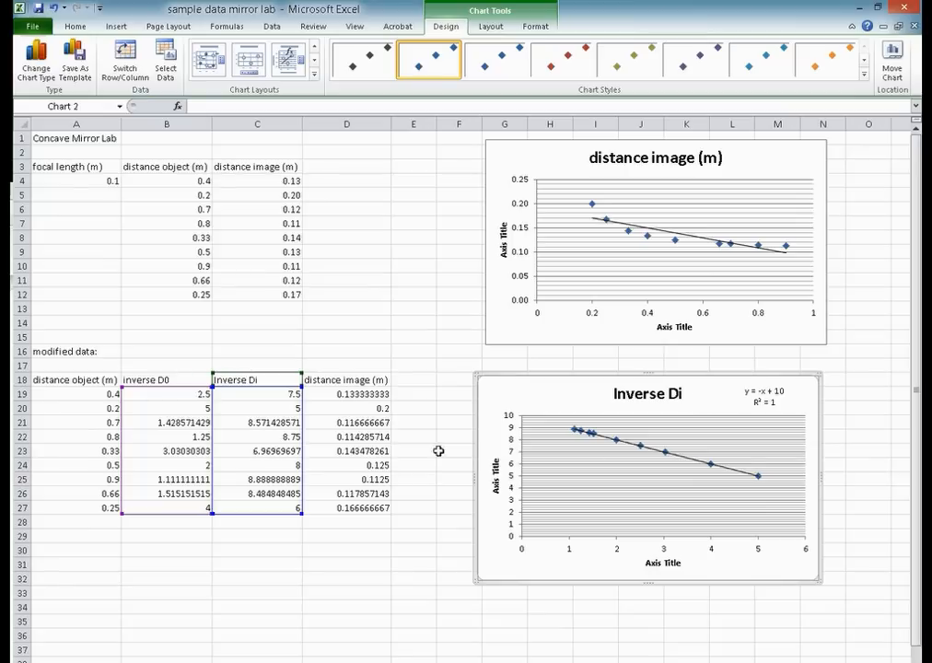
mouse_move(439, 450)
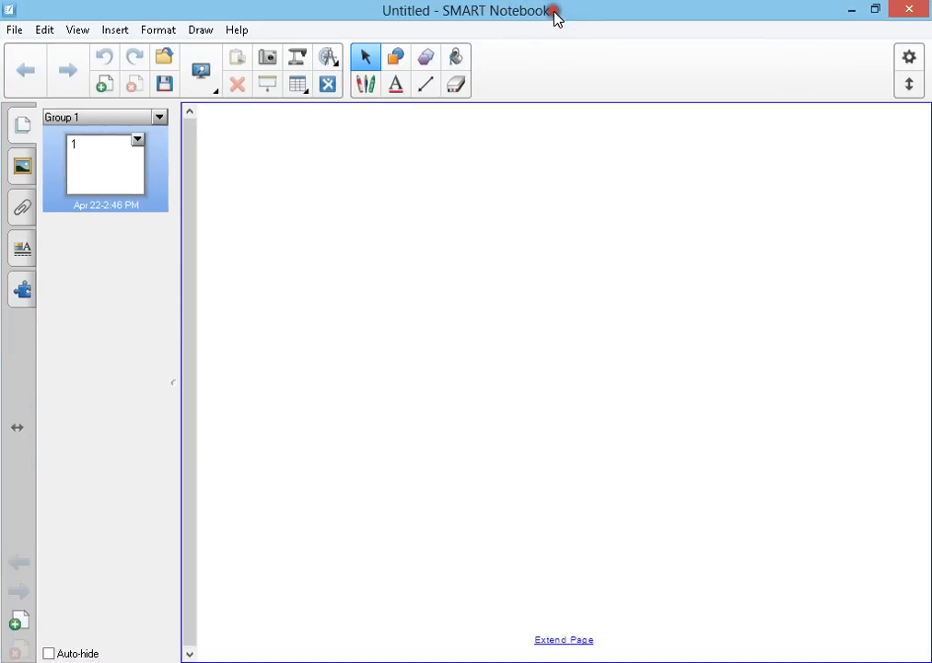
mouse_move(361, 292)
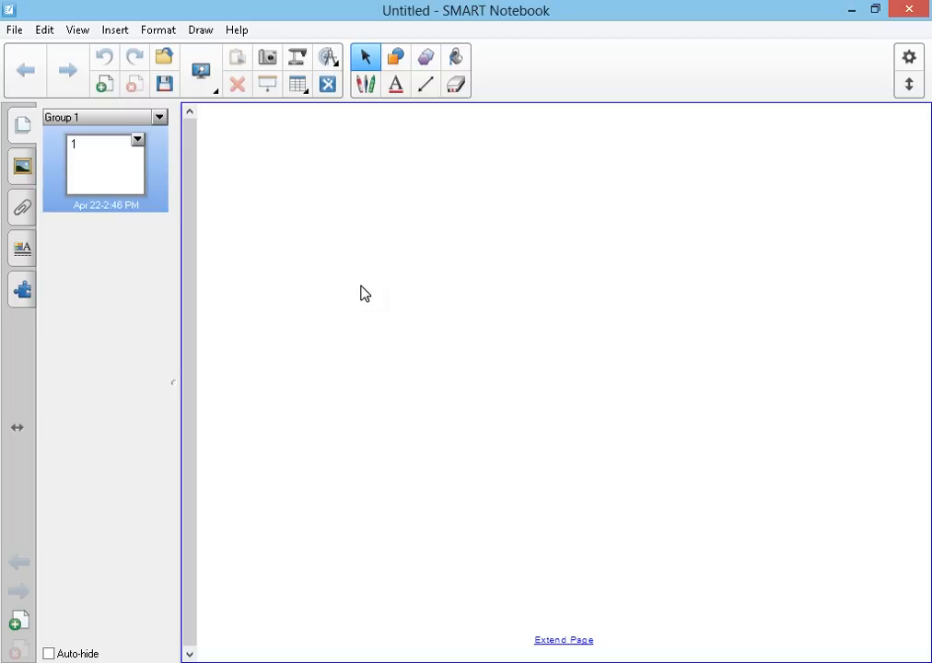
mouse_move(265, 8)
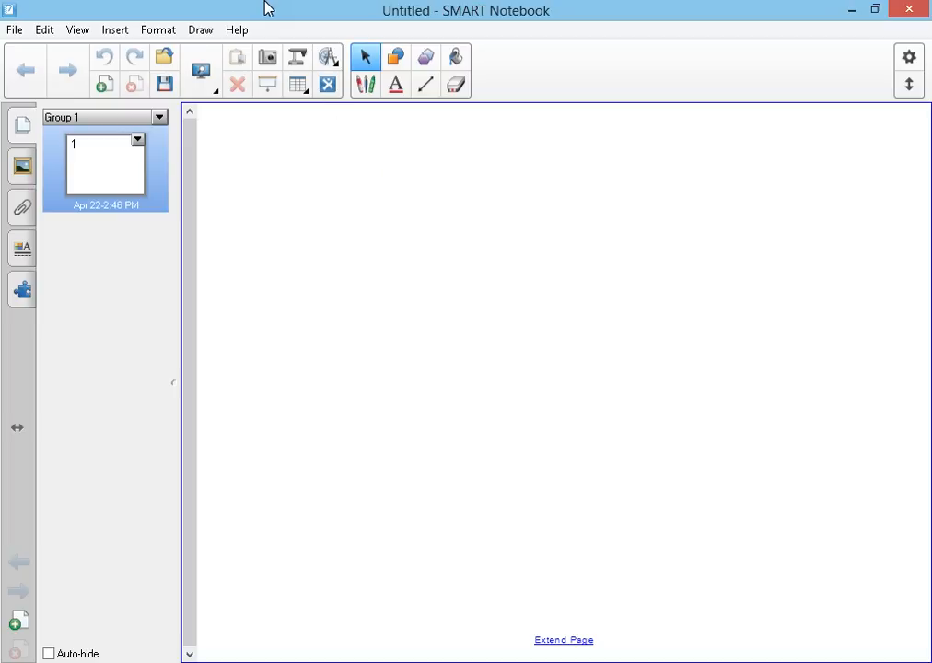
Step: Handwrite 1/f = 1/do + 1/di with the pen at the top of the SMART Notebook page
left_click(365, 57)
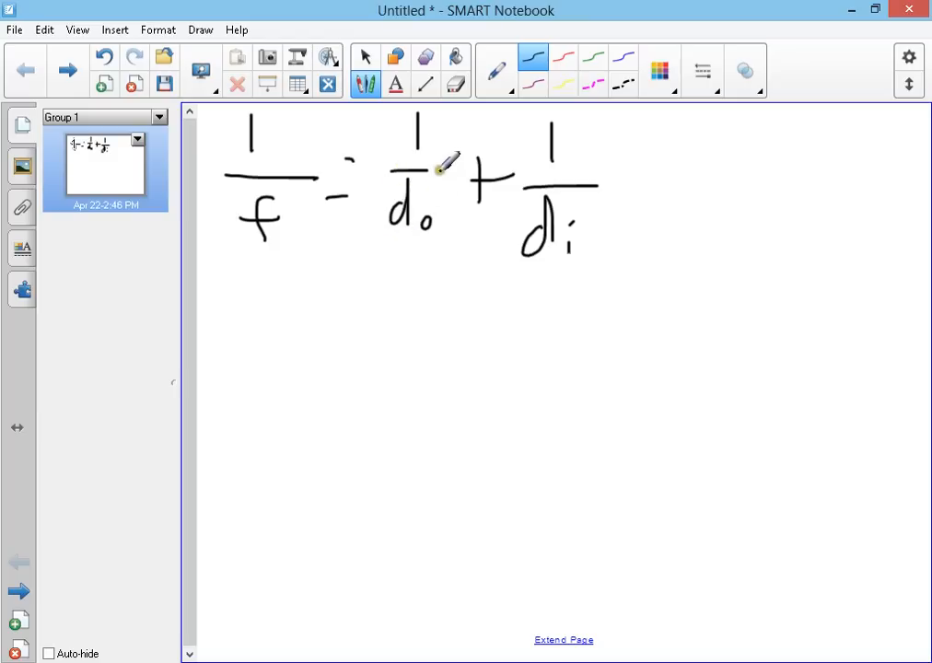
mouse_move(589, 276)
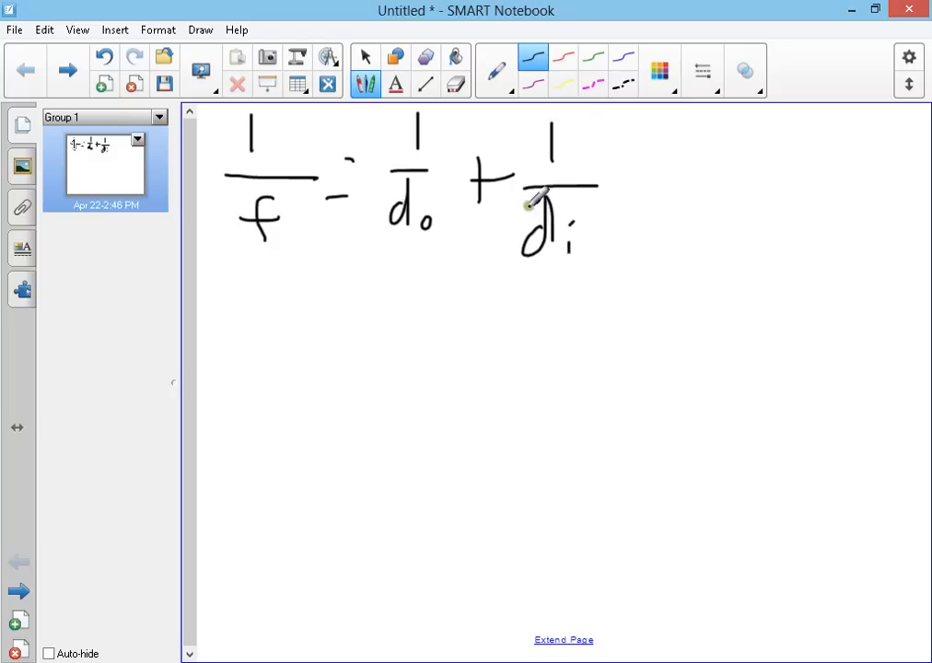
mouse_move(339, 280)
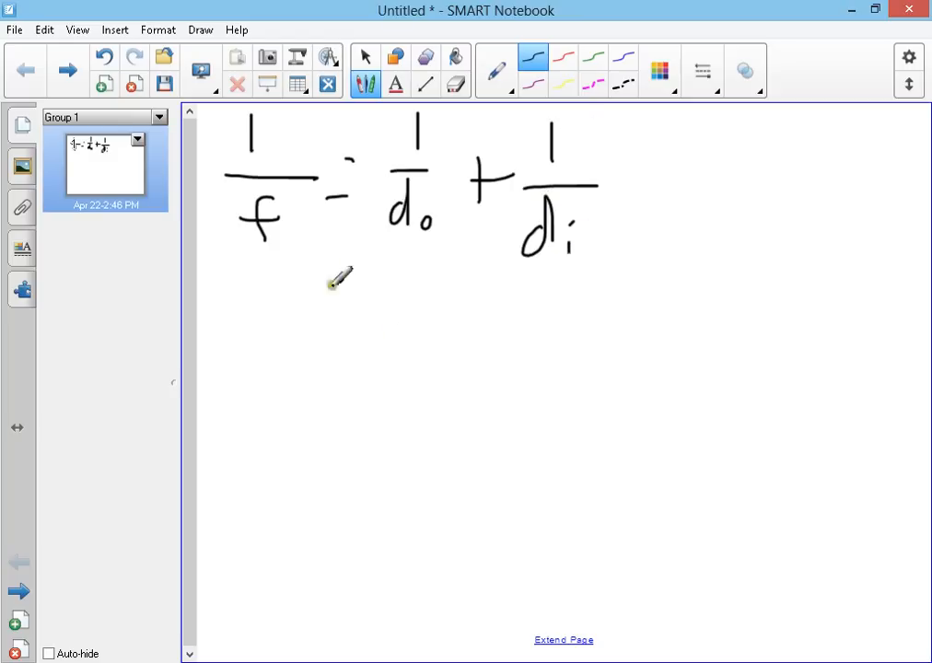
Step: Write the rearranged line -1/di = 1/do - 1/f below the equation
left_click_drag(243, 217, 272, 272)
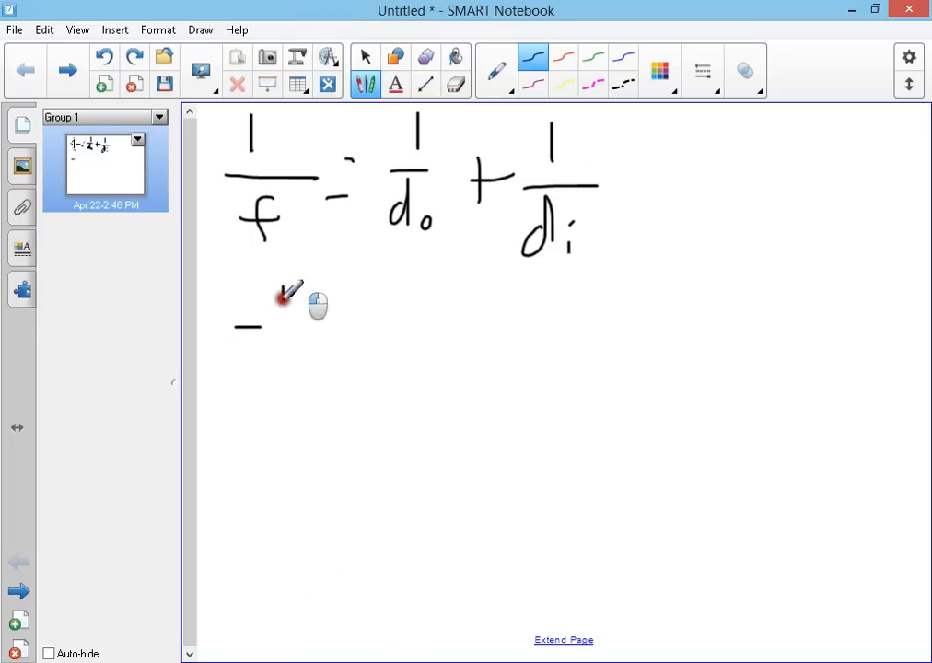
left_click_drag(285, 304, 286, 369)
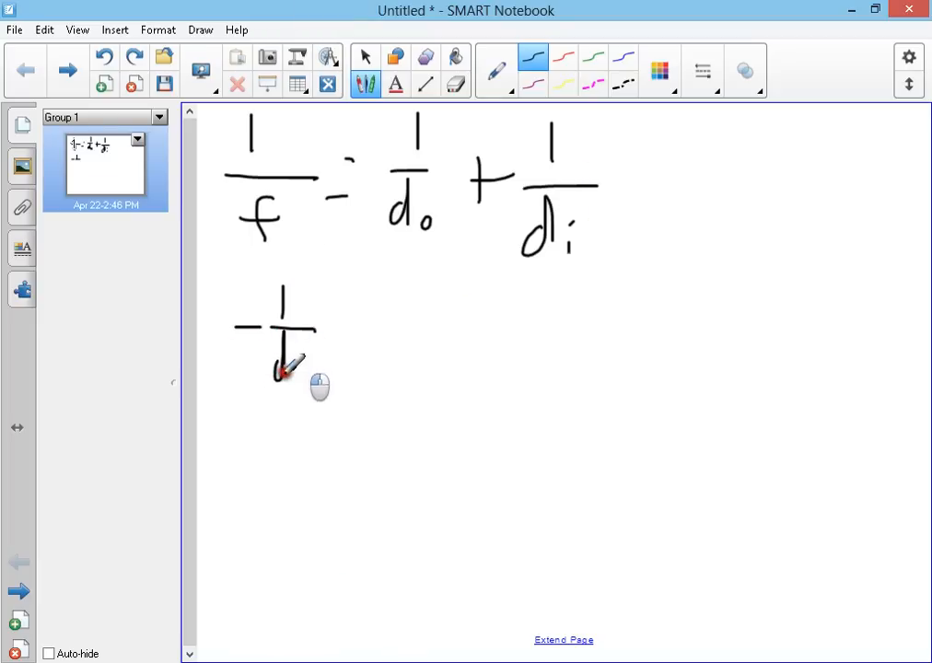
left_click_drag(286, 359, 365, 323)
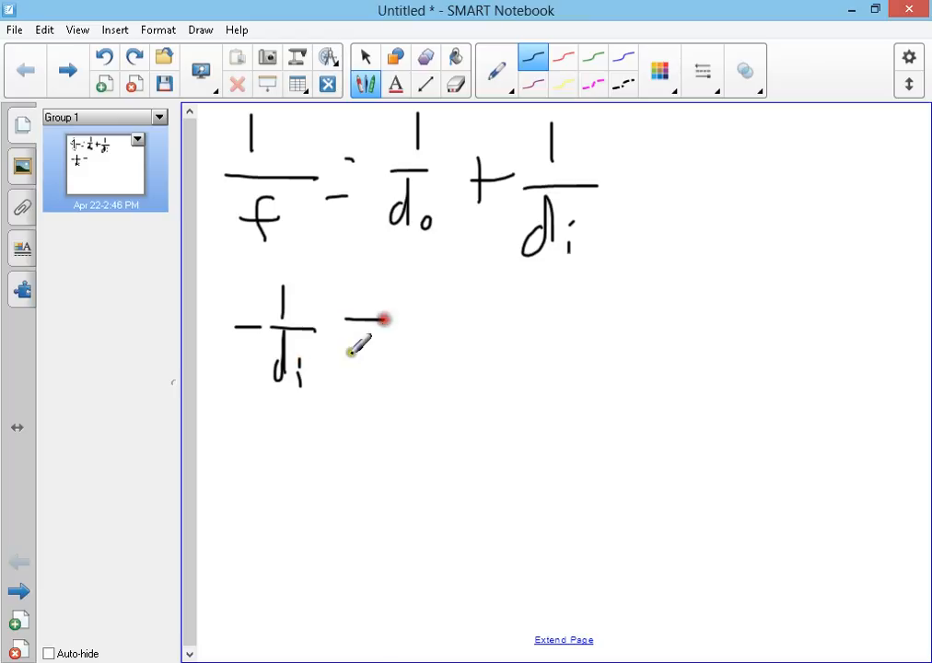
left_click_drag(354, 332, 446, 359)
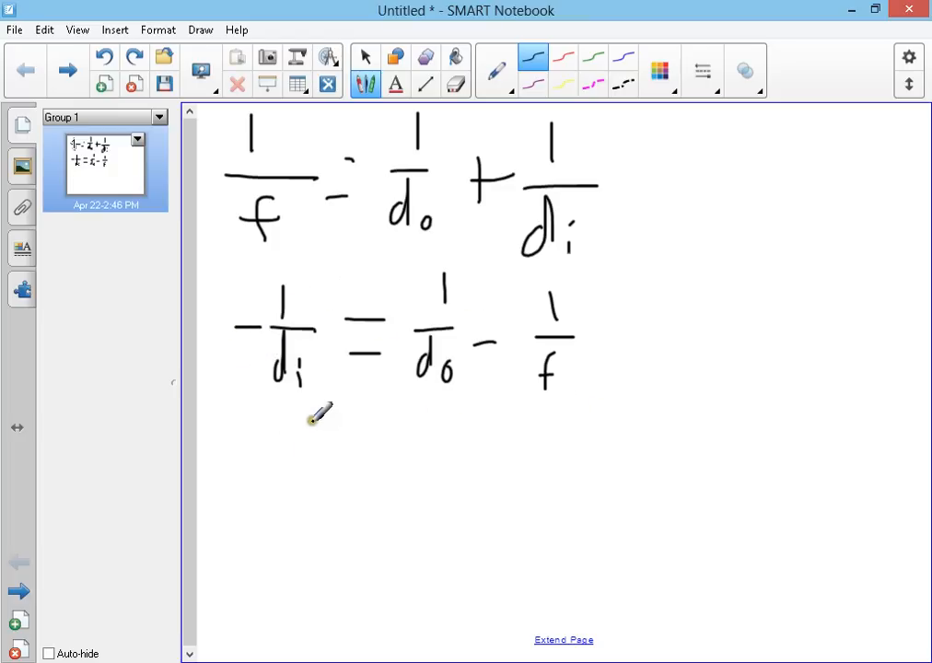
Step: Write the third line 1/di = -1/do + 1/f beneath it
left_click_drag(313, 420, 313, 497)
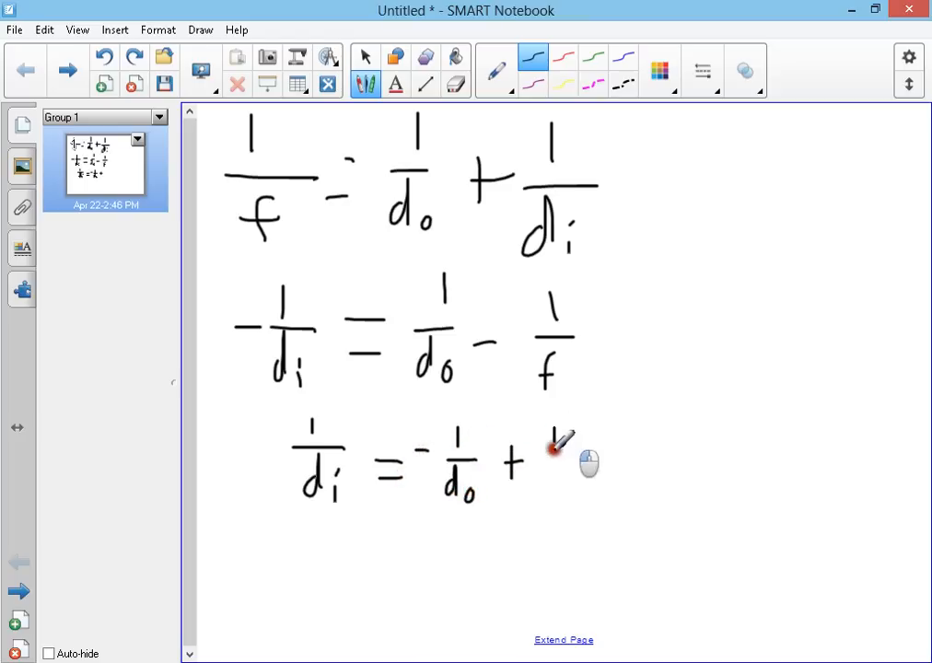
left_click_drag(556, 451, 562, 497)
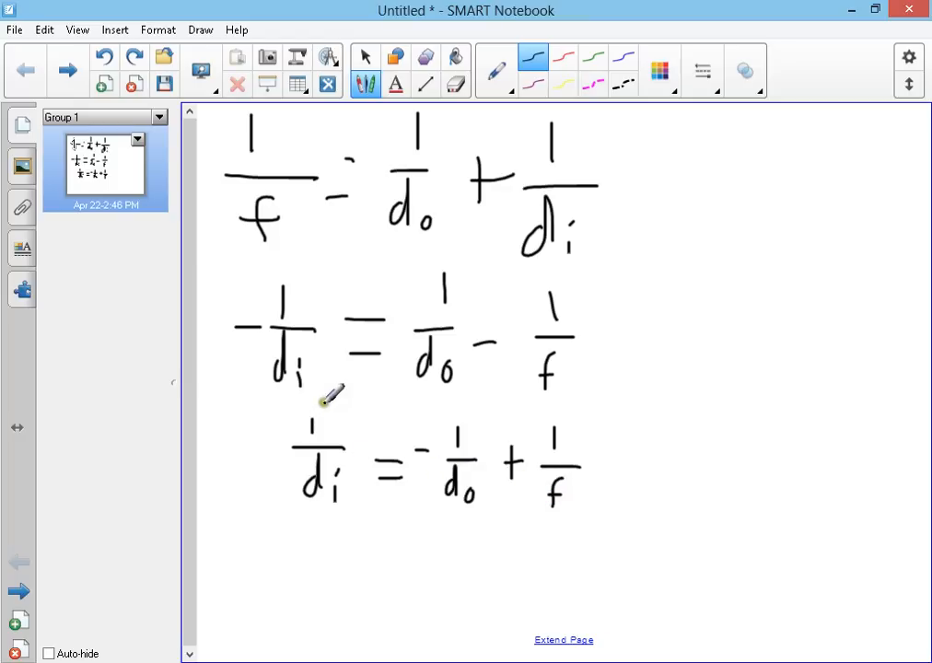
left_click_drag(291, 451, 294, 497)
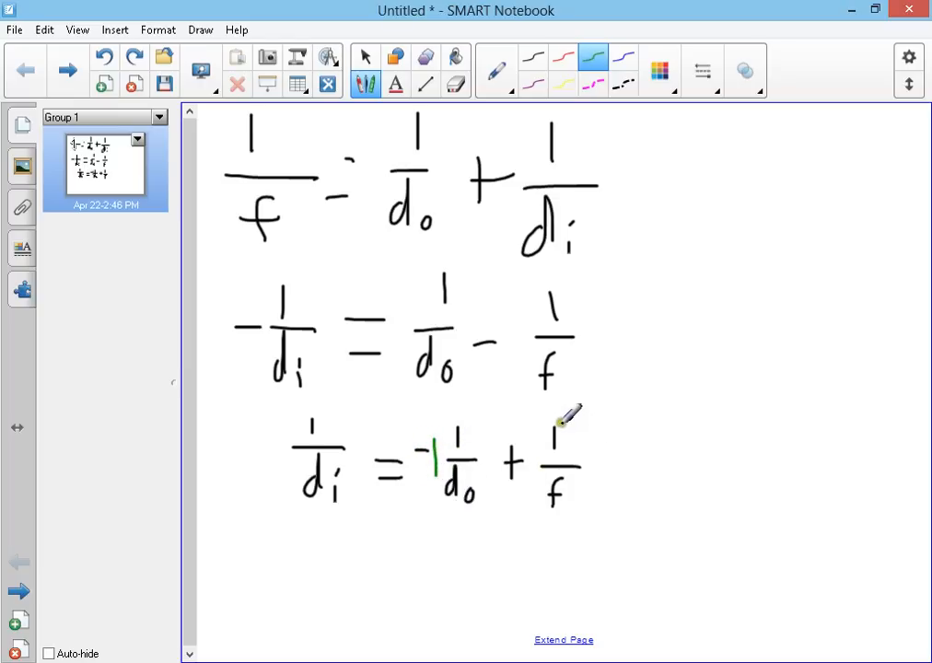
mouse_move(630, 472)
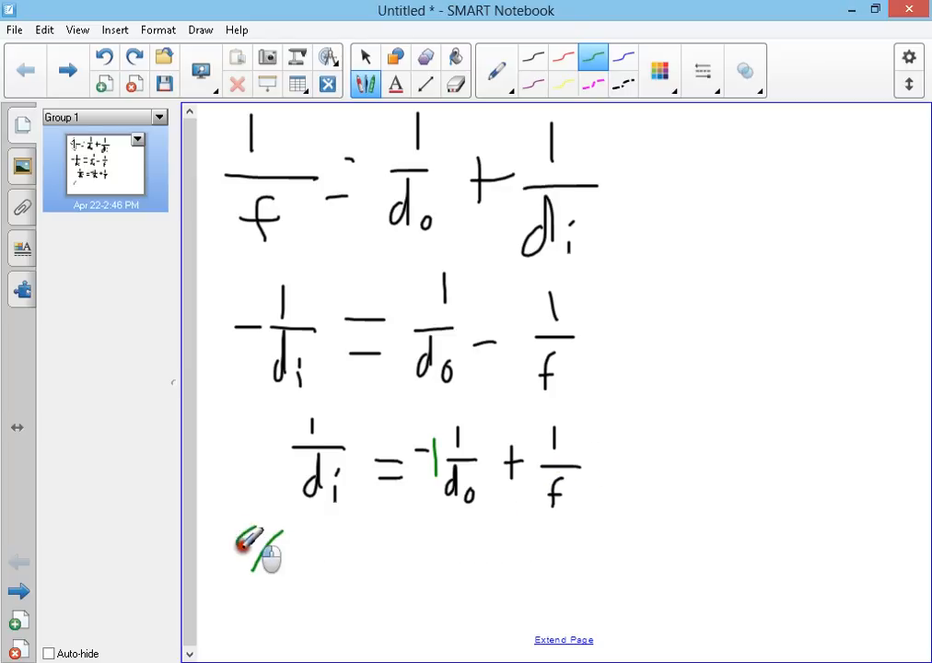
Step: Write a '% error m' heading in green, circle the 1/f intercept and draw the fraction bars below
left_click_drag(239, 552, 341, 553)
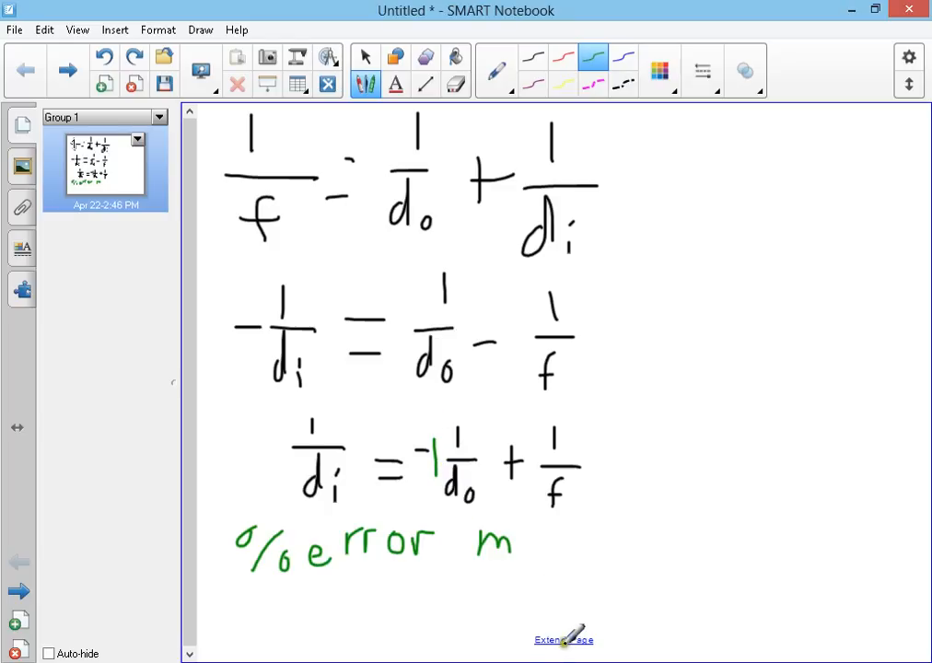
scroll("down", 3)
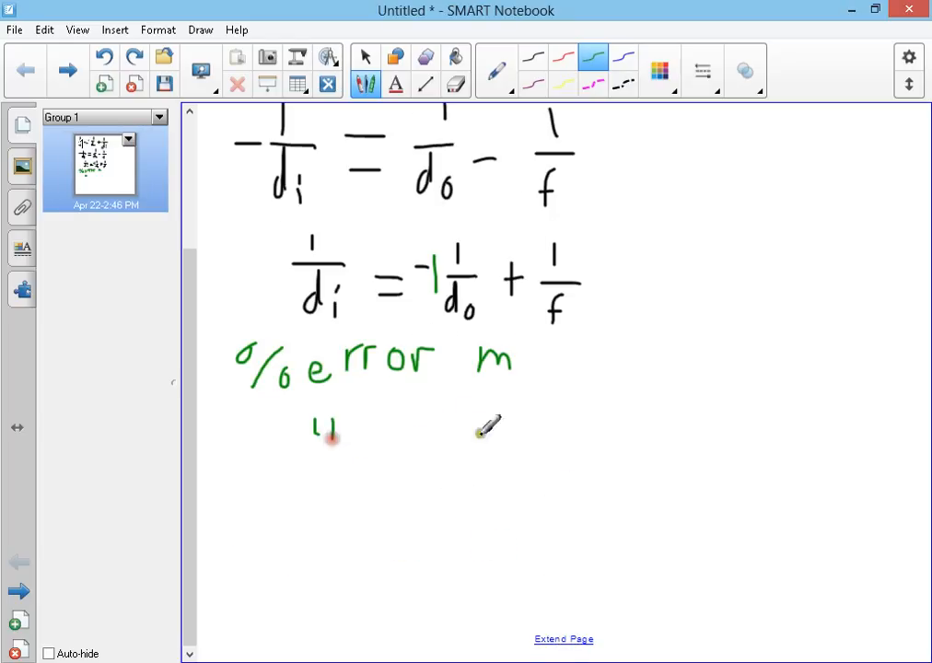
left_click_drag(585, 236, 549, 332)
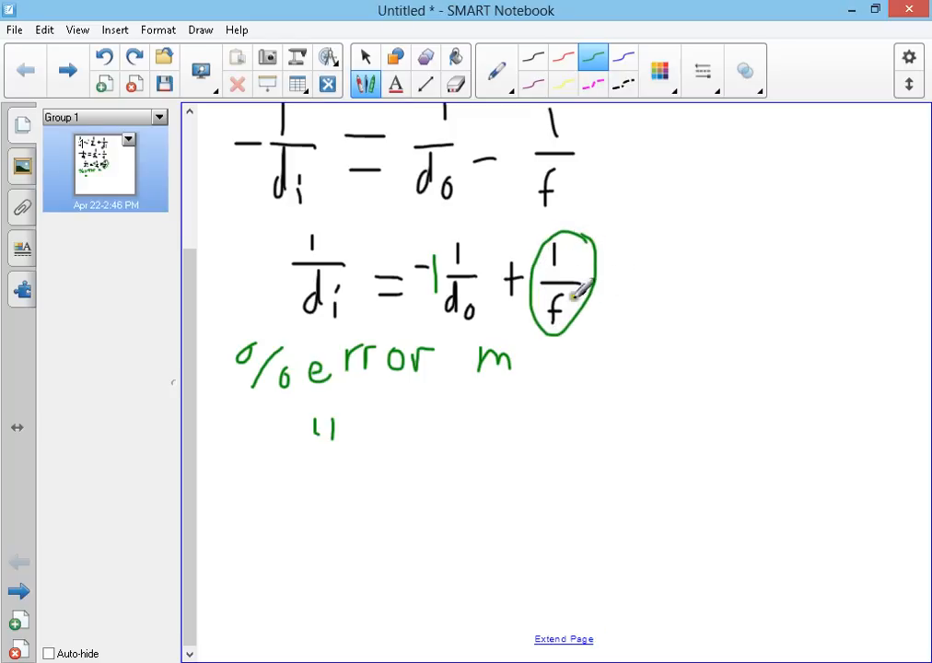
mouse_move(359, 449)
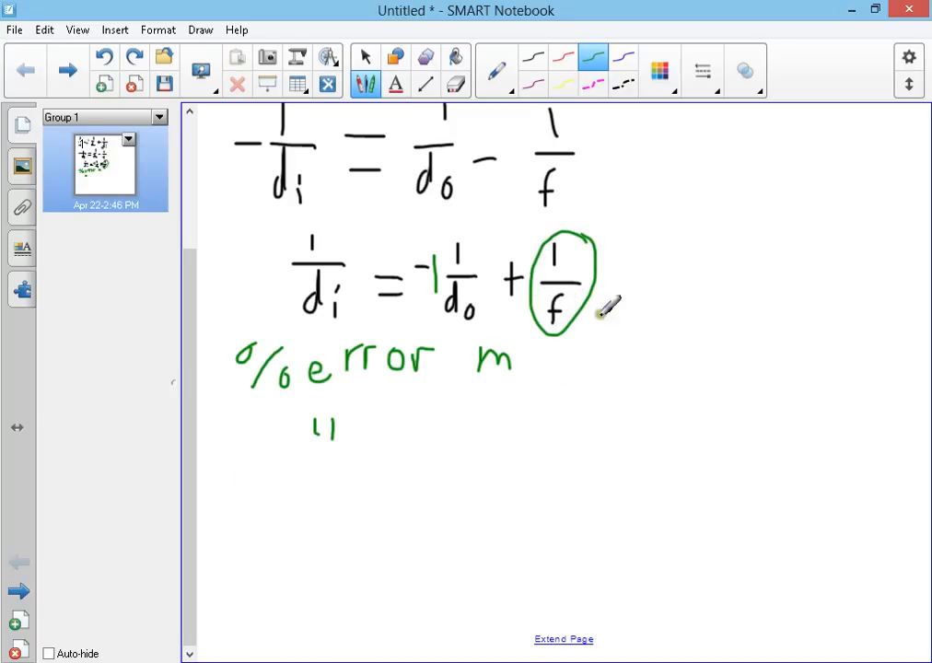
mouse_move(365, 448)
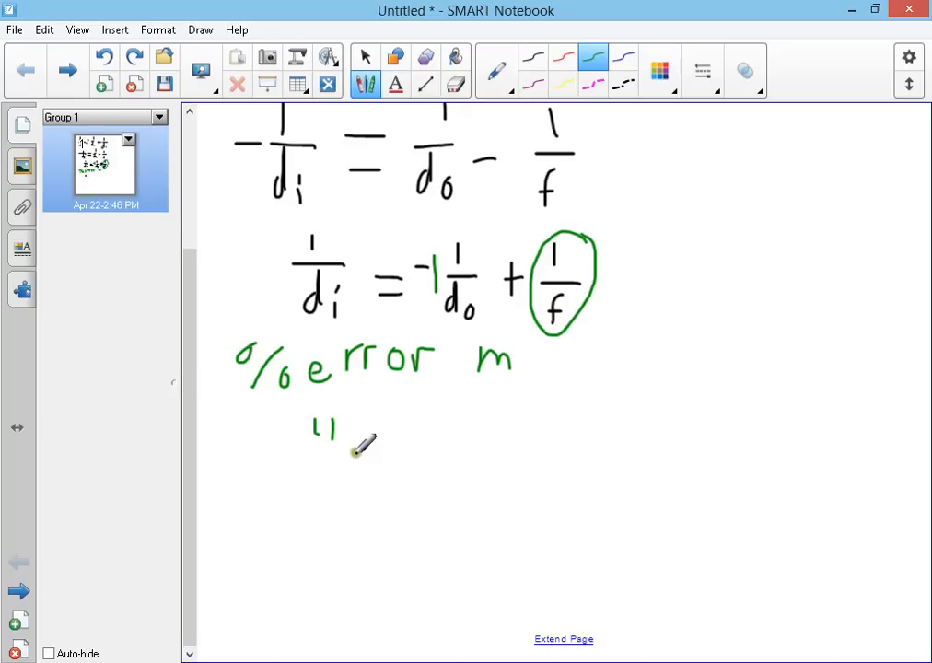
left_click_drag(248, 403, 438, 397)
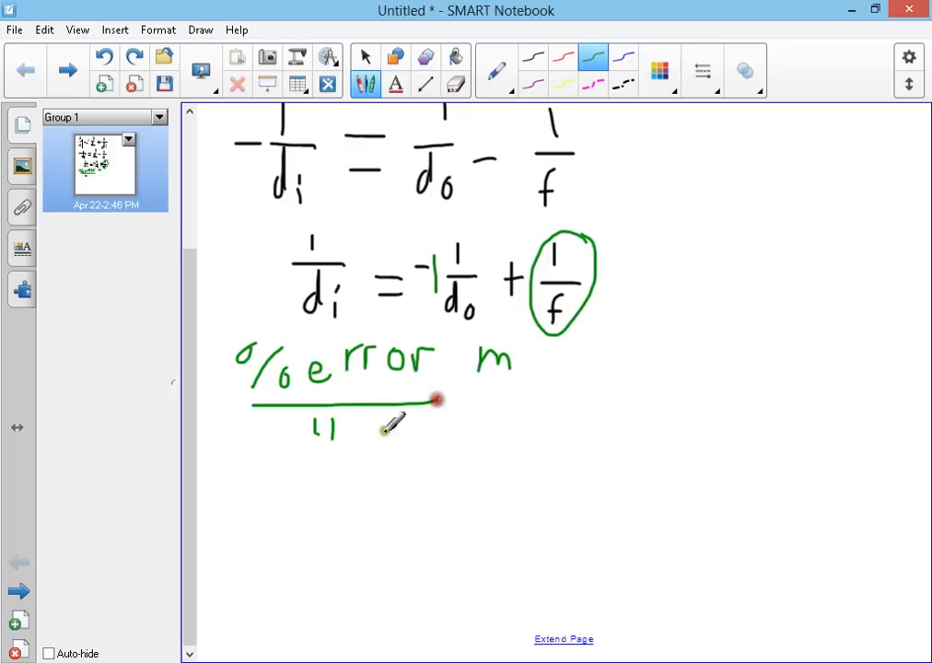
left_click_drag(254, 457, 424, 456)
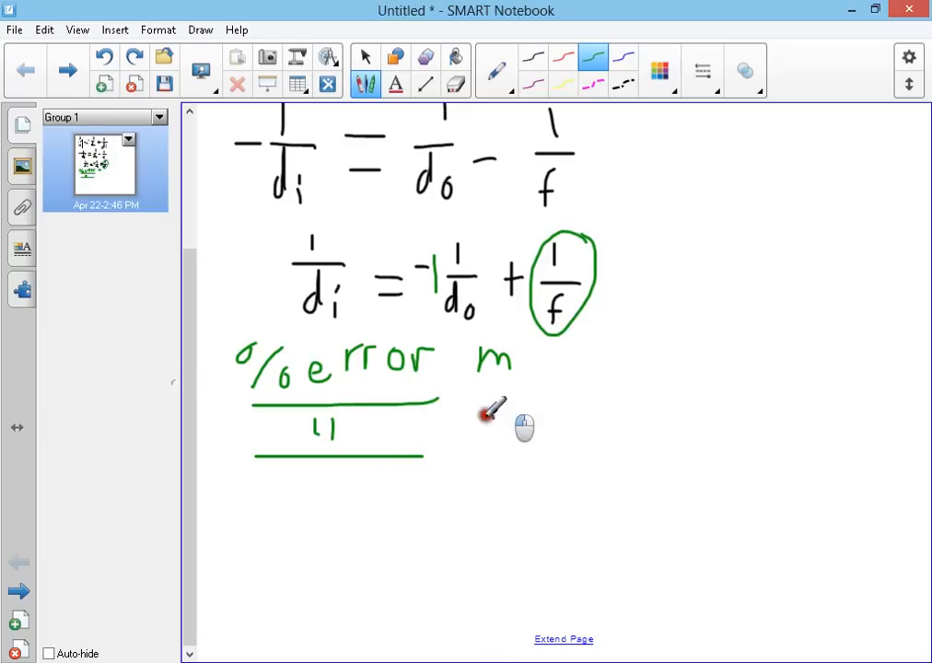